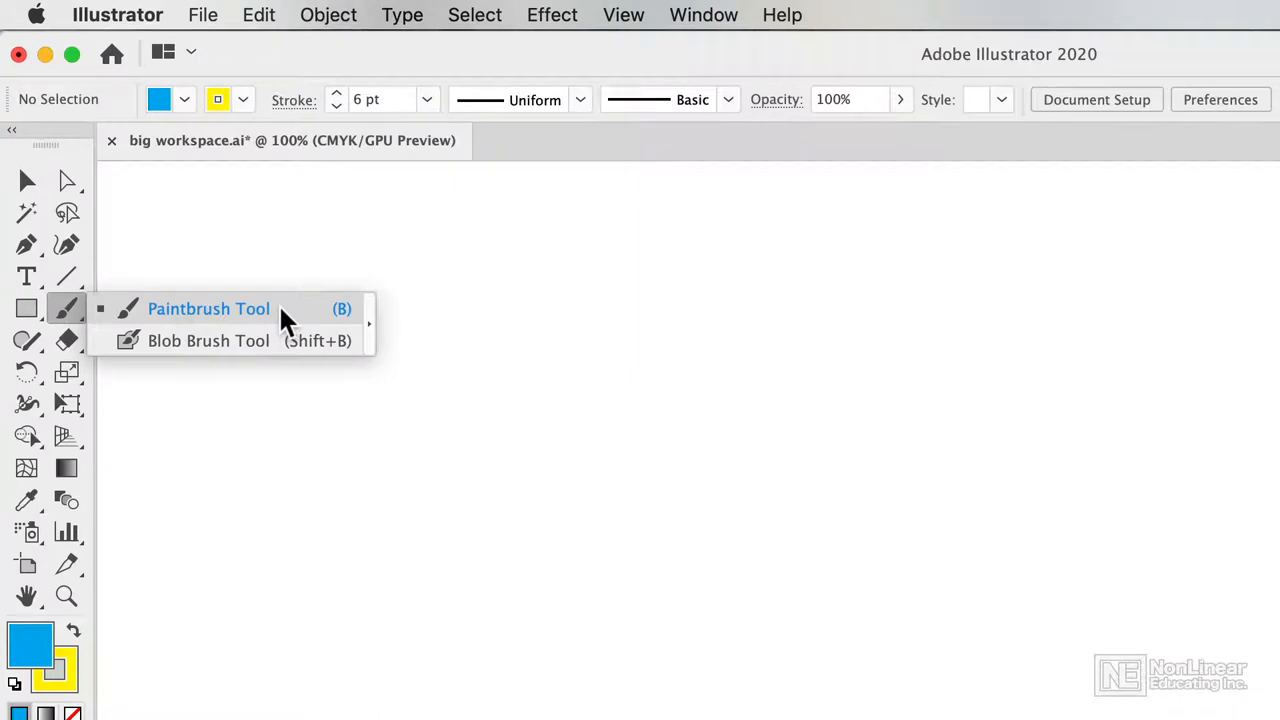
# - Equip the Paintbrush tool with a dark blue stroke at 1 pt weight
pyautogui.click(208, 308)
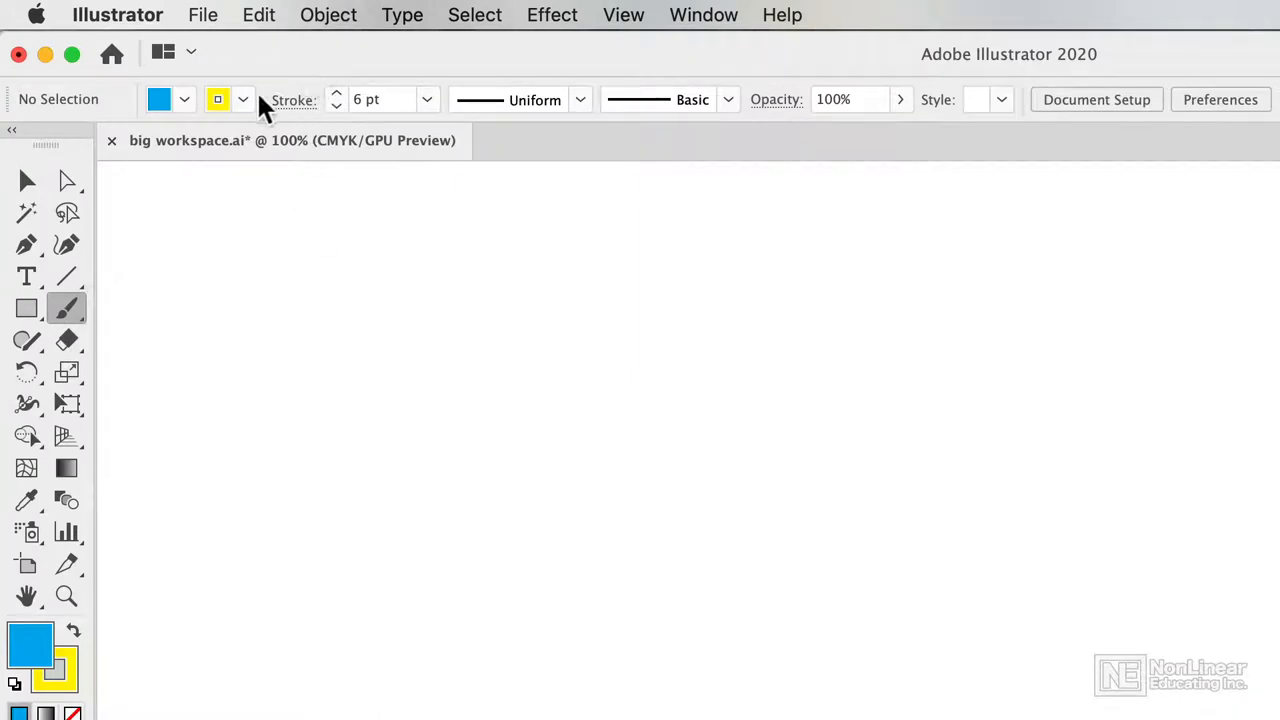
pyautogui.click(184, 100)
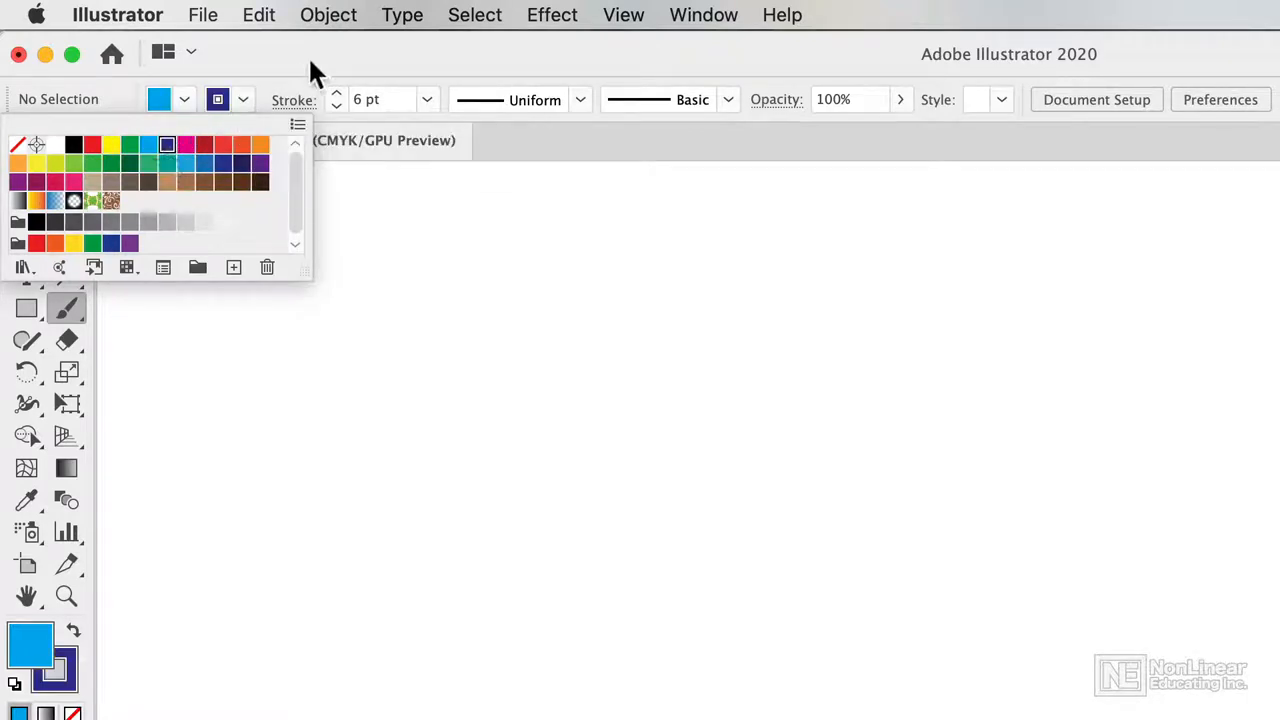
pyautogui.click(336, 104)
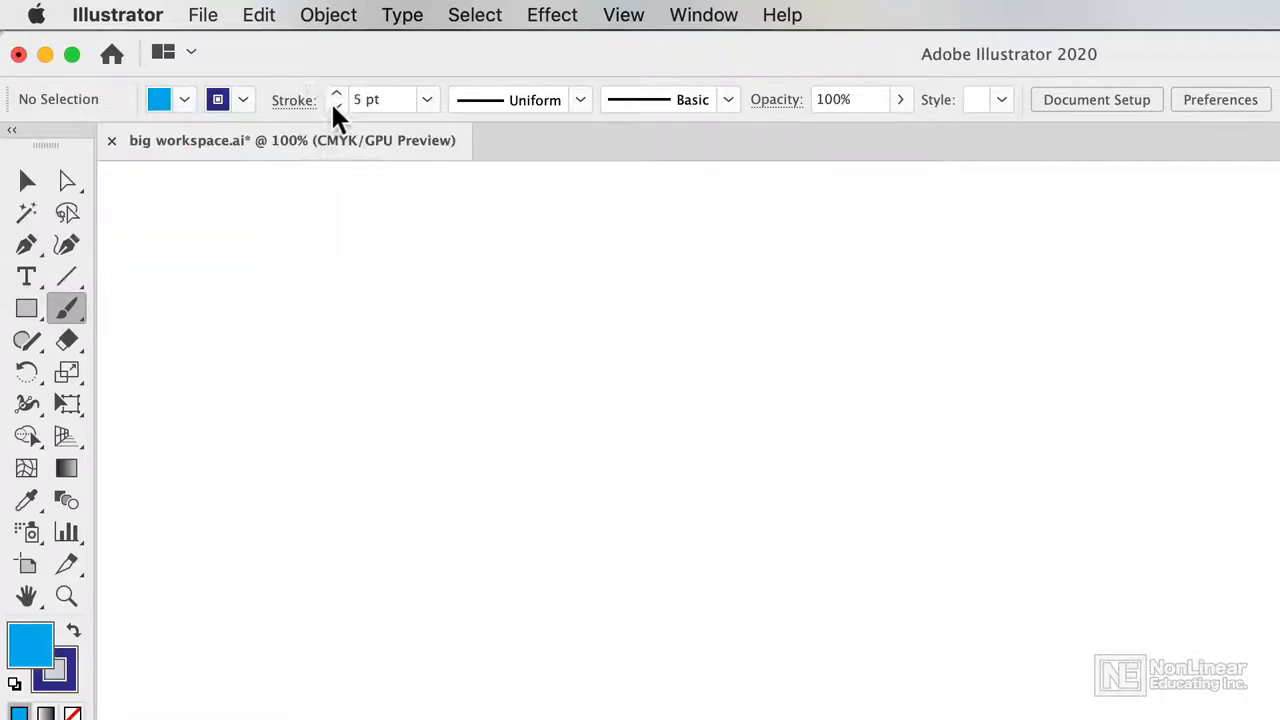
pyautogui.click(336, 106)
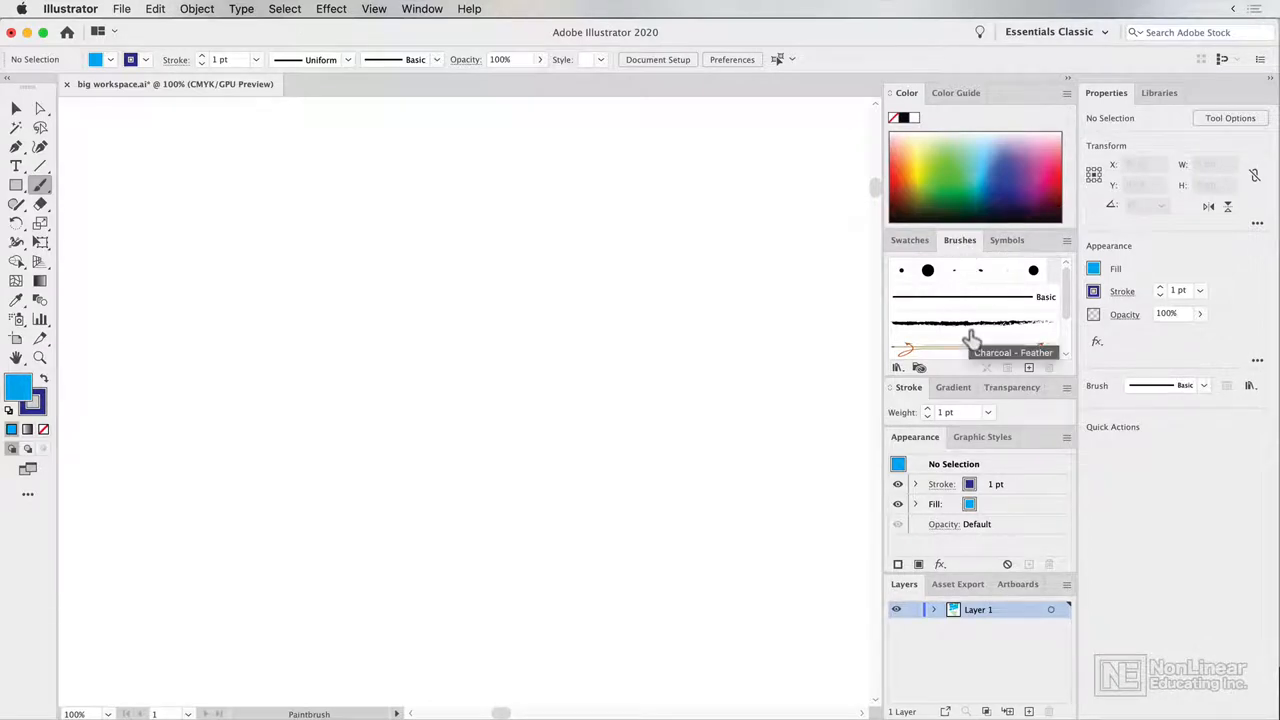
# - With Charcoal - Feather, paint a long wavy stroke at top and two short strokes below it
pyautogui.click(970, 324)
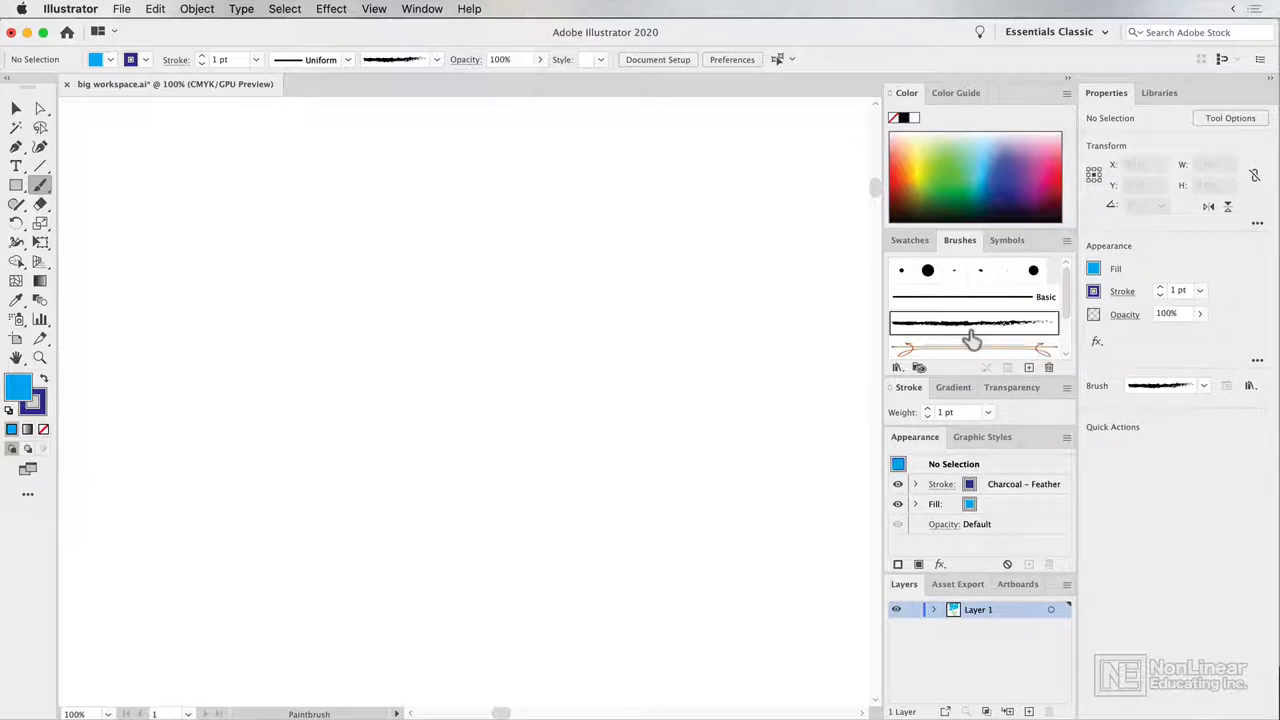
pyautogui.moveTo(218, 252)
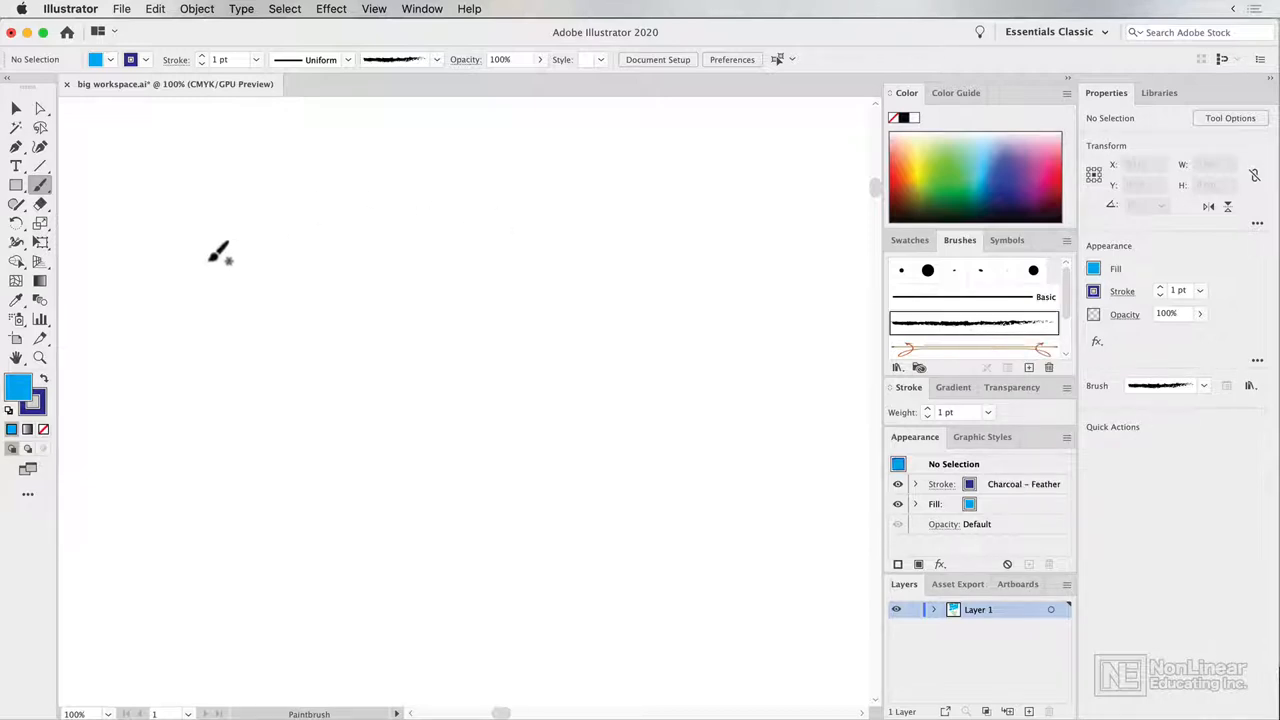
pyautogui.moveTo(218, 252); pyautogui.dragTo(470, 278)
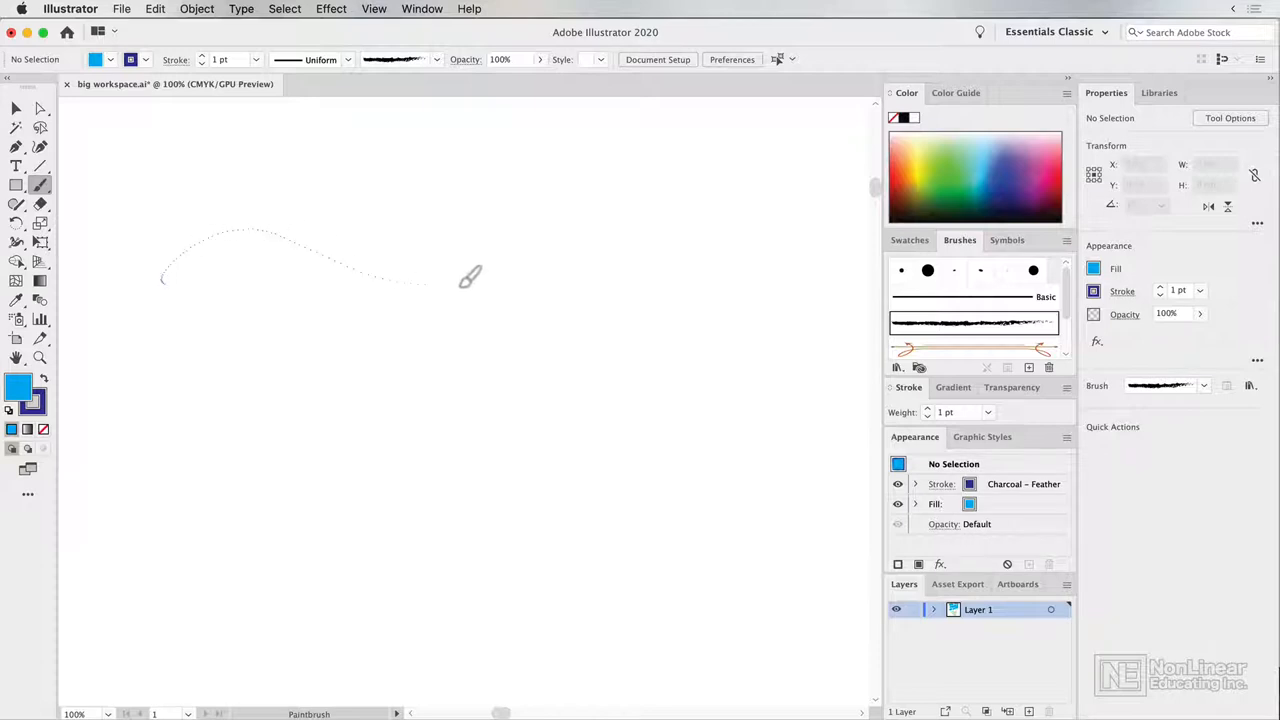
pyautogui.moveTo(160, 280); pyautogui.dragTo(690, 196)
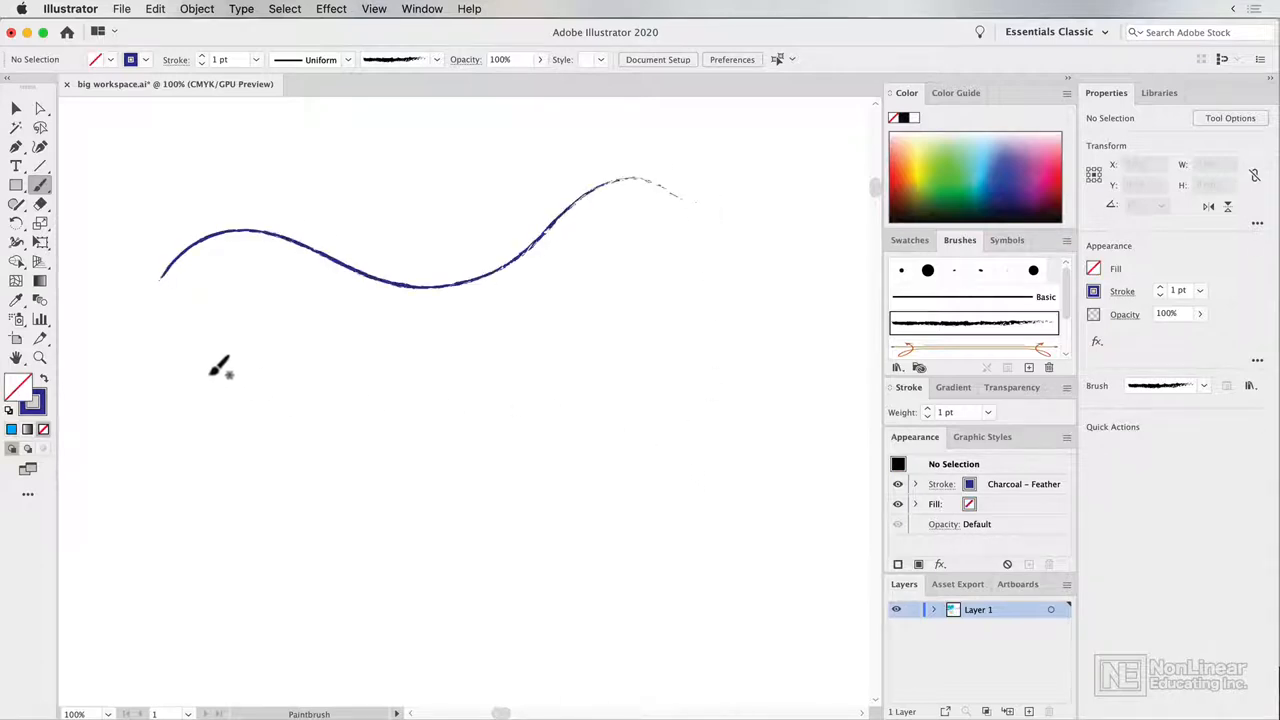
pyautogui.moveTo(180, 358); pyautogui.dragTo(310, 358)
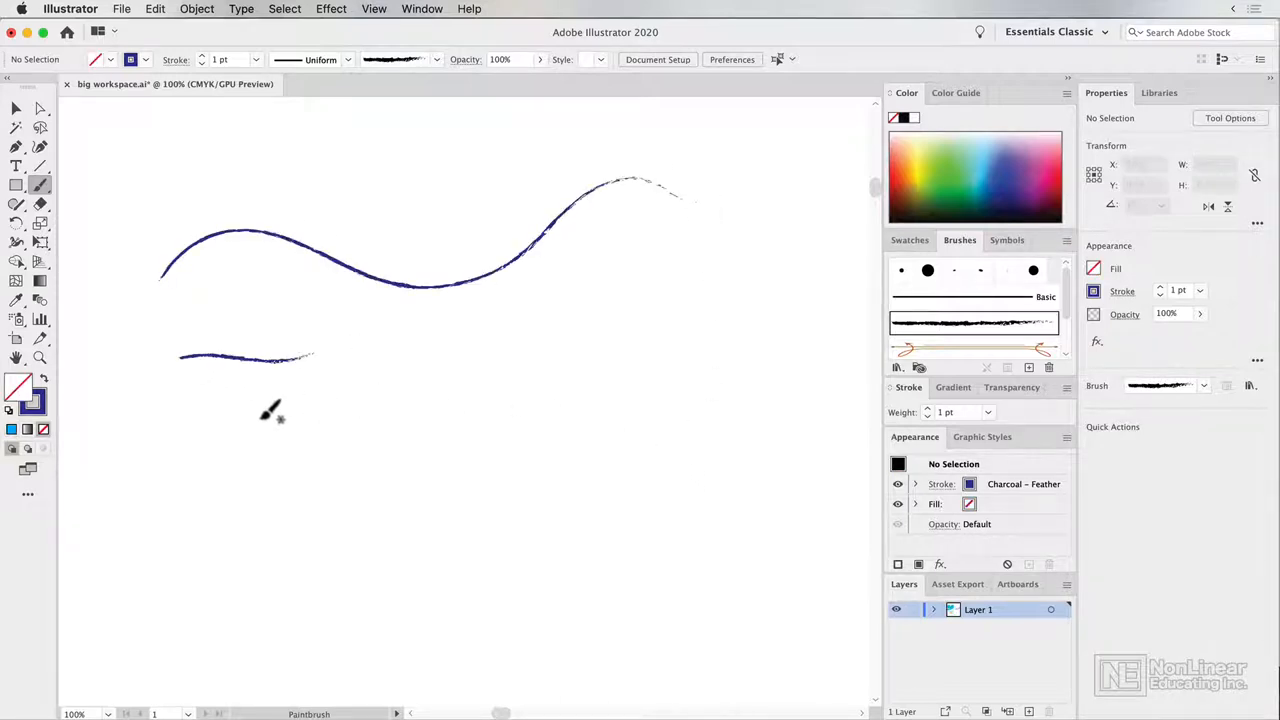
pyautogui.moveTo(204, 410); pyautogui.dragTo(384, 400)
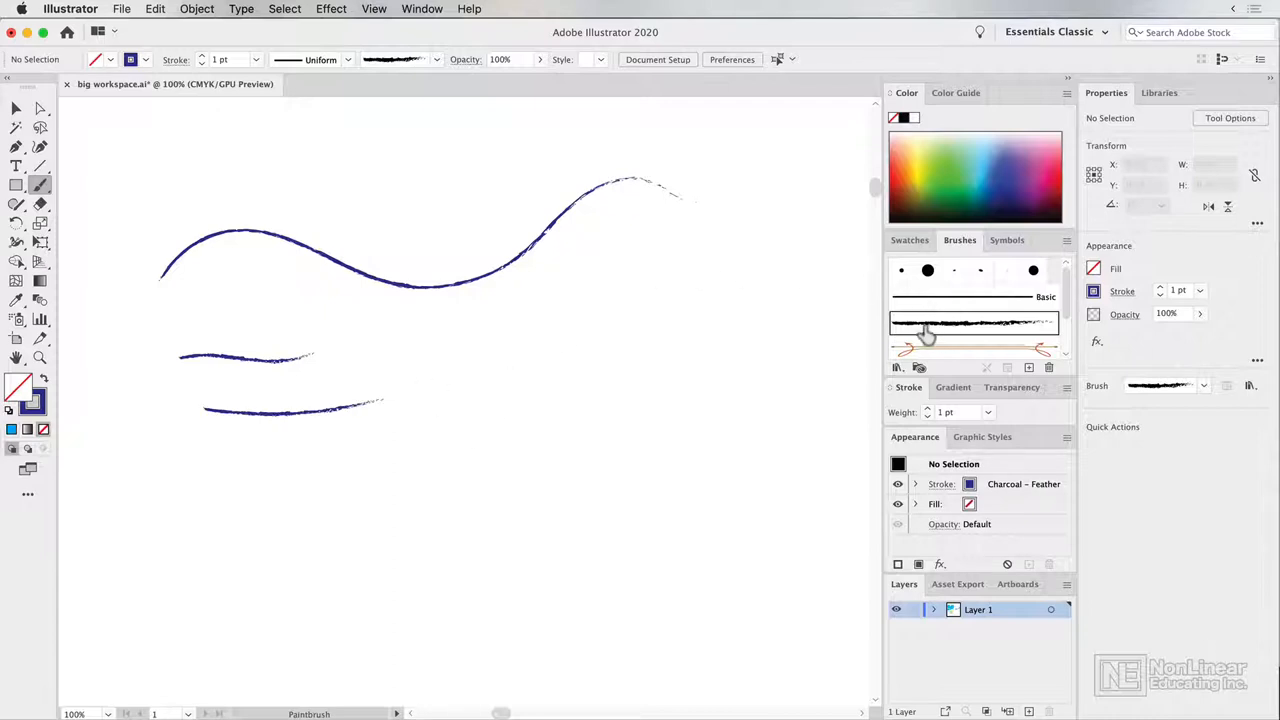
pyautogui.moveTo(562, 472)
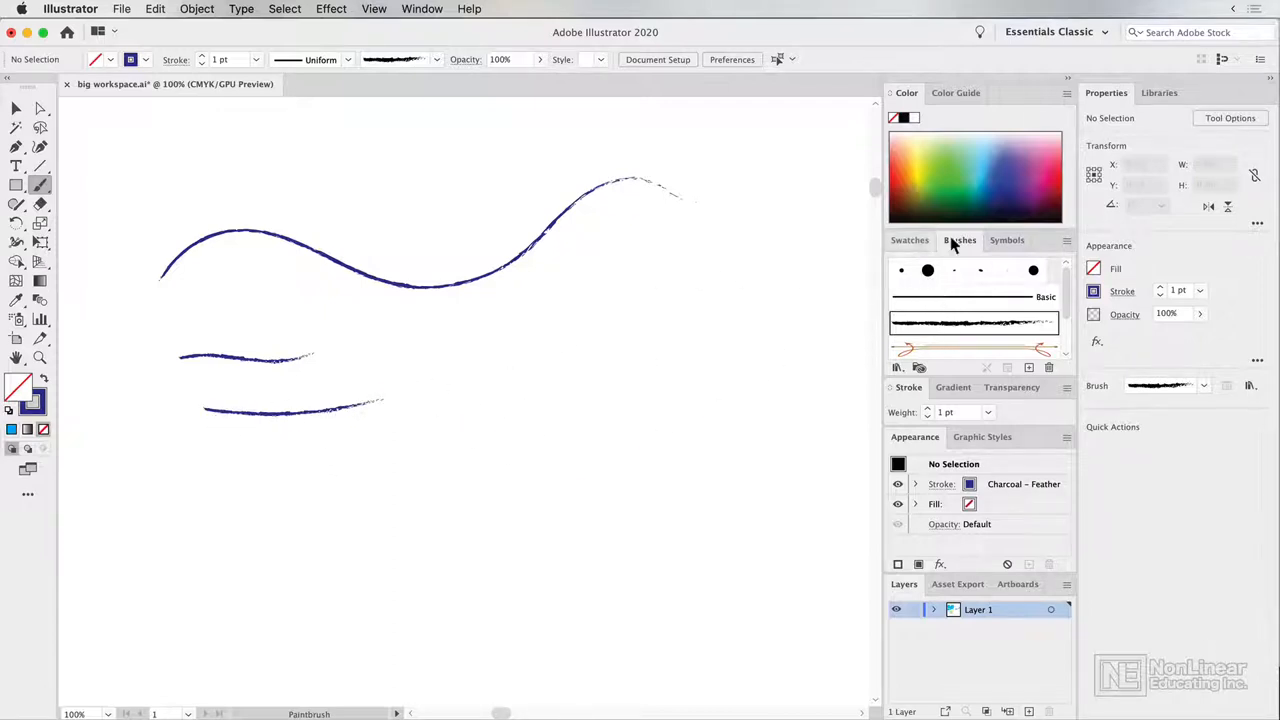
# - With the 5 pt. Round brush, paint a long S-curve and a C-shaped hook
pyautogui.click(900, 270)
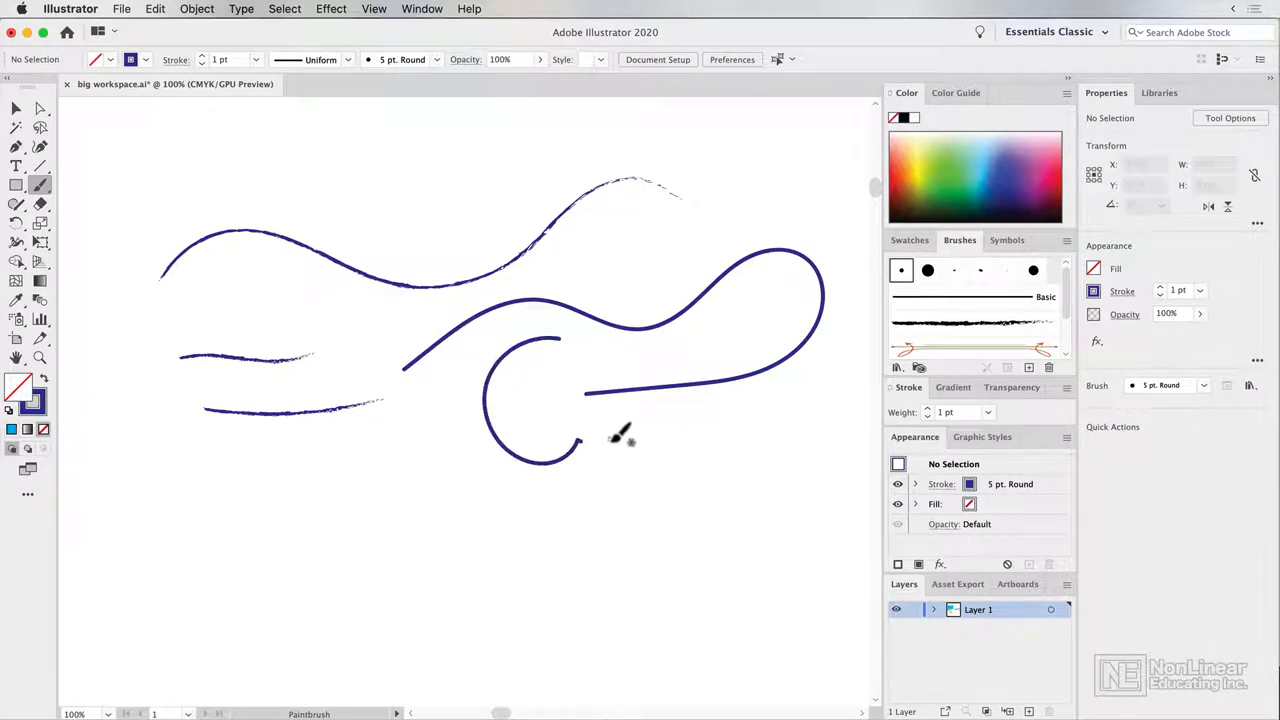
pyautogui.moveTo(556, 364)
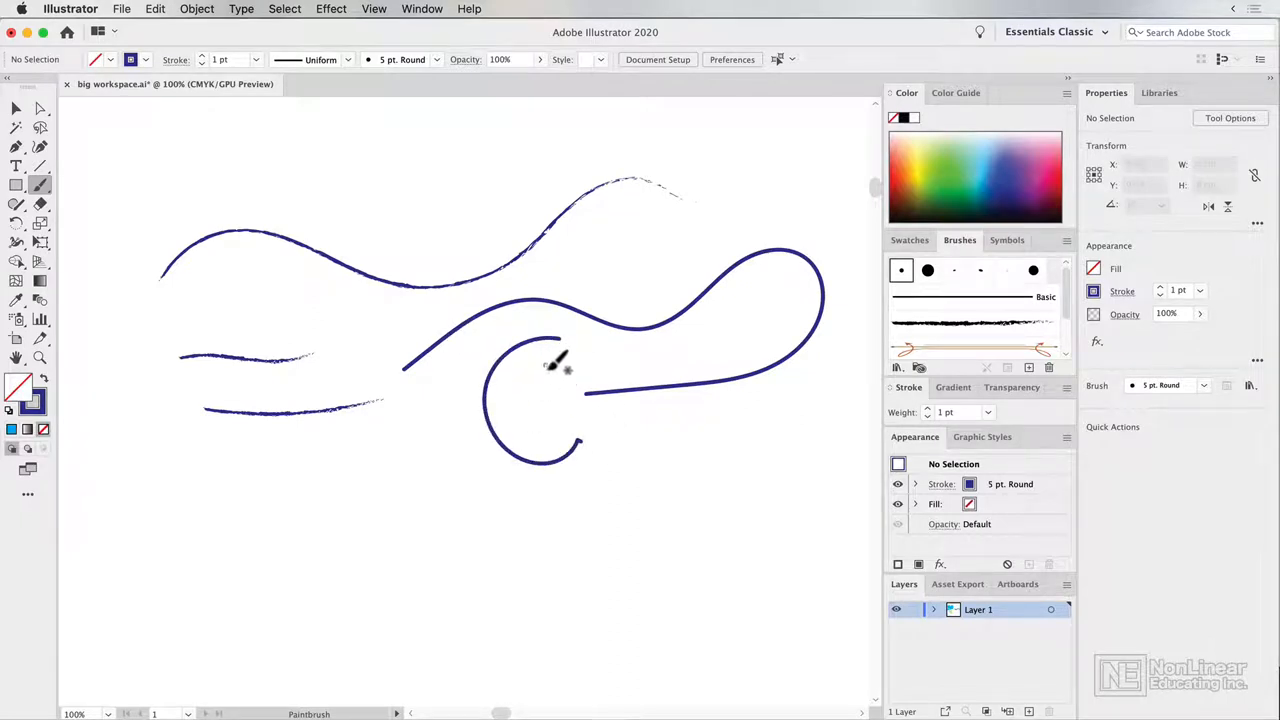
pyautogui.click(16, 108)
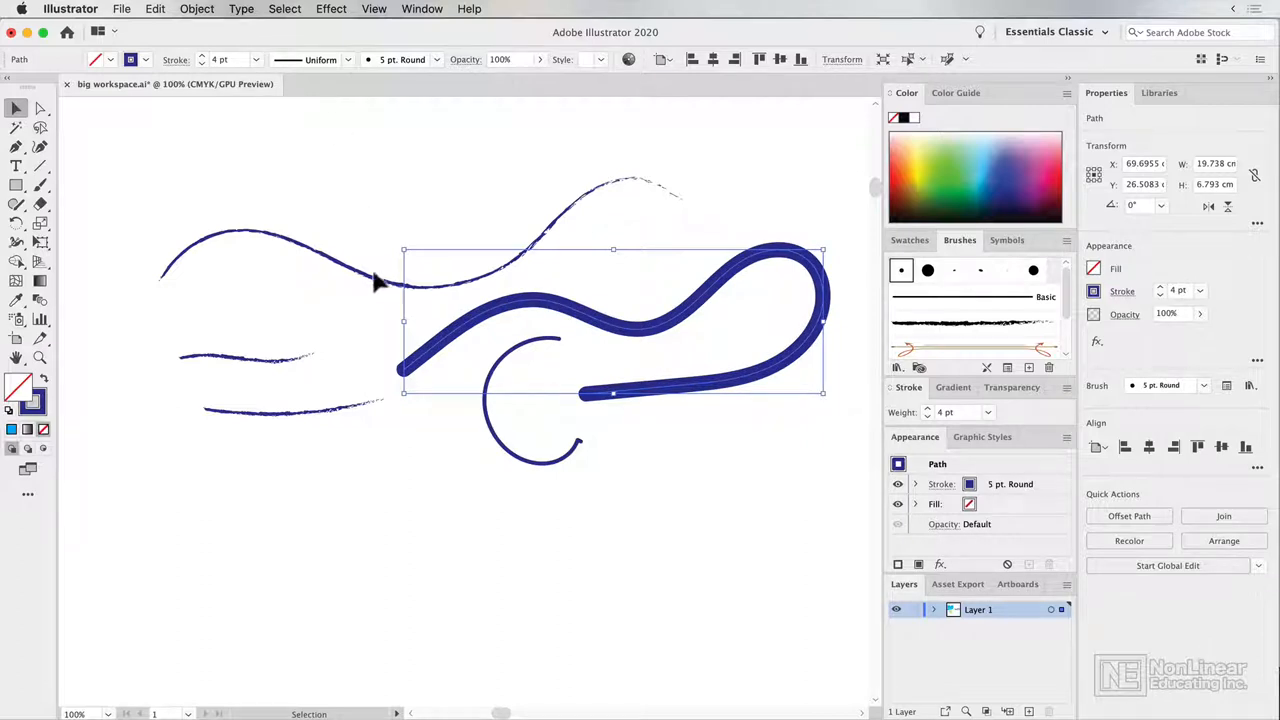
# - Thicken the long wavy charcoal stroke to 5 pt, then deselect it
pyautogui.click(280, 250)
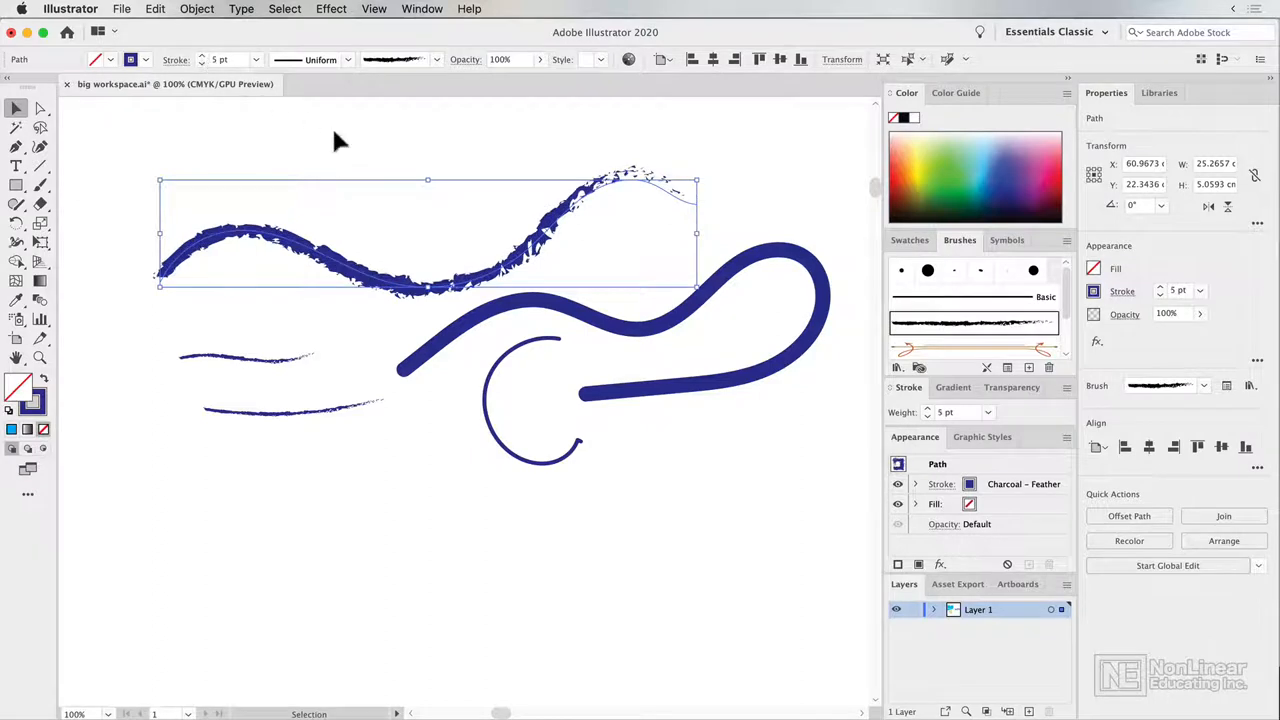
pyautogui.click(340, 140)
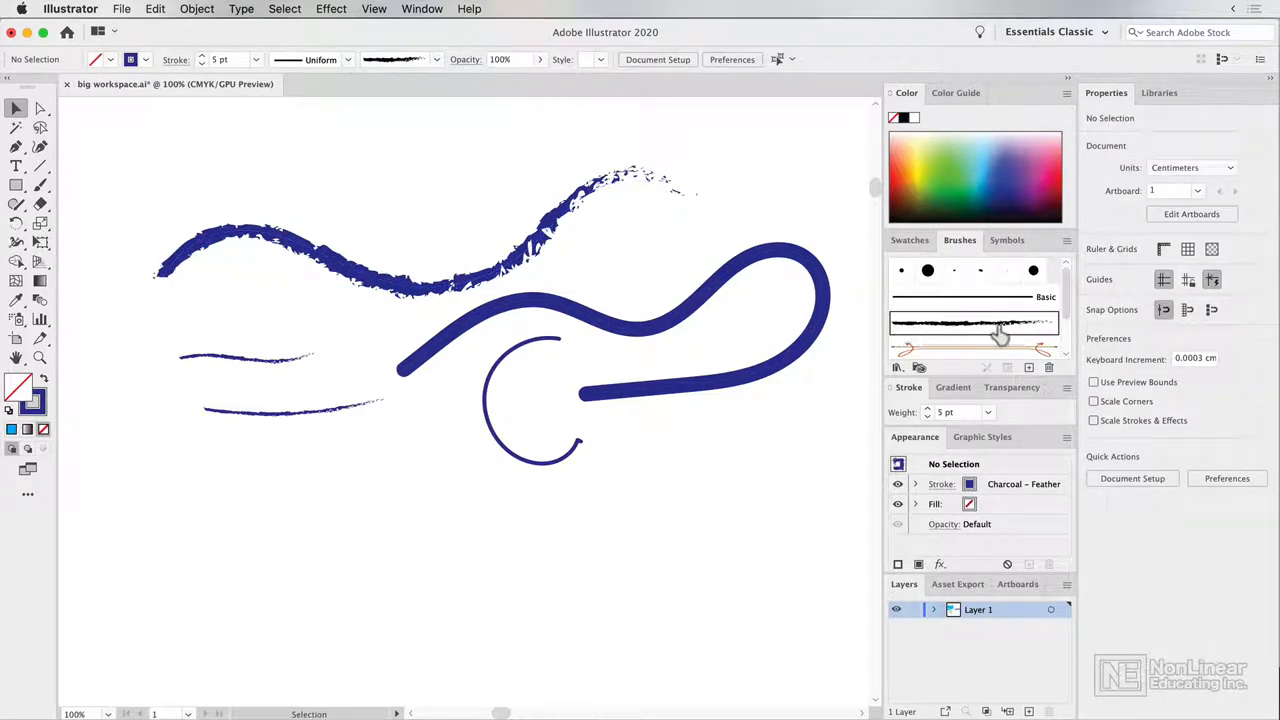
pyautogui.moveTo(676, 198)
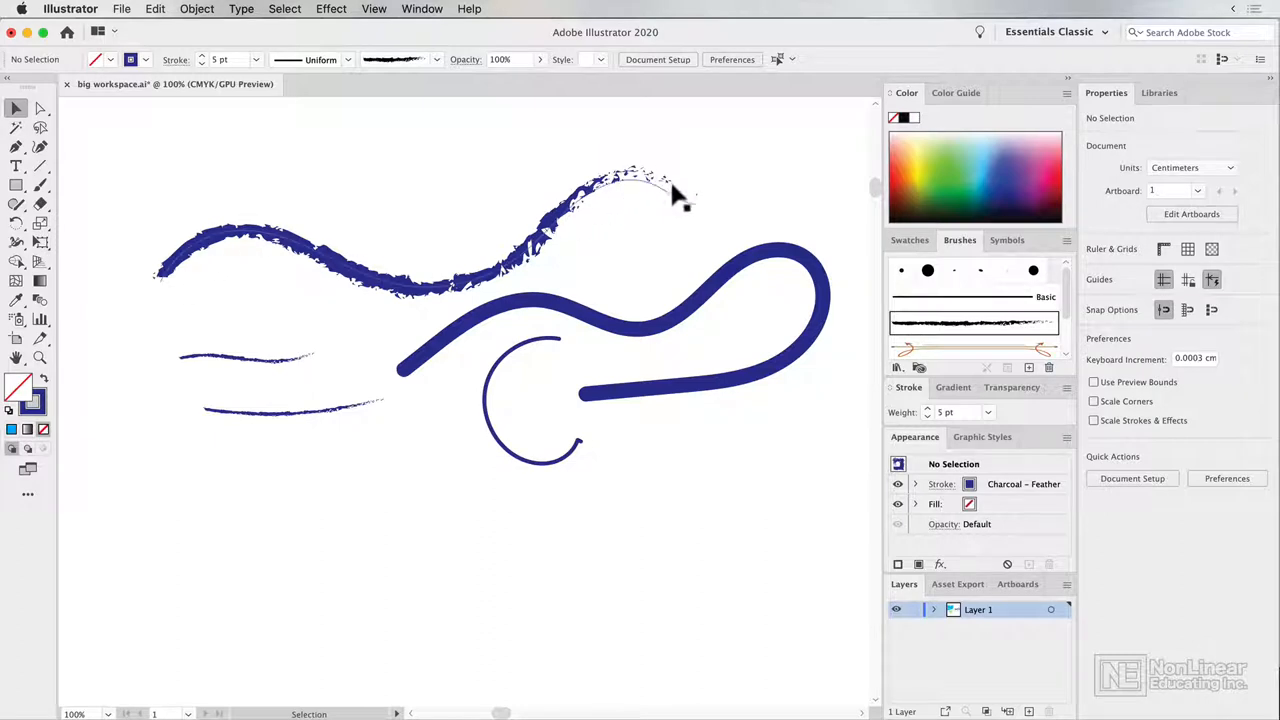
pyautogui.moveTo(636, 224)
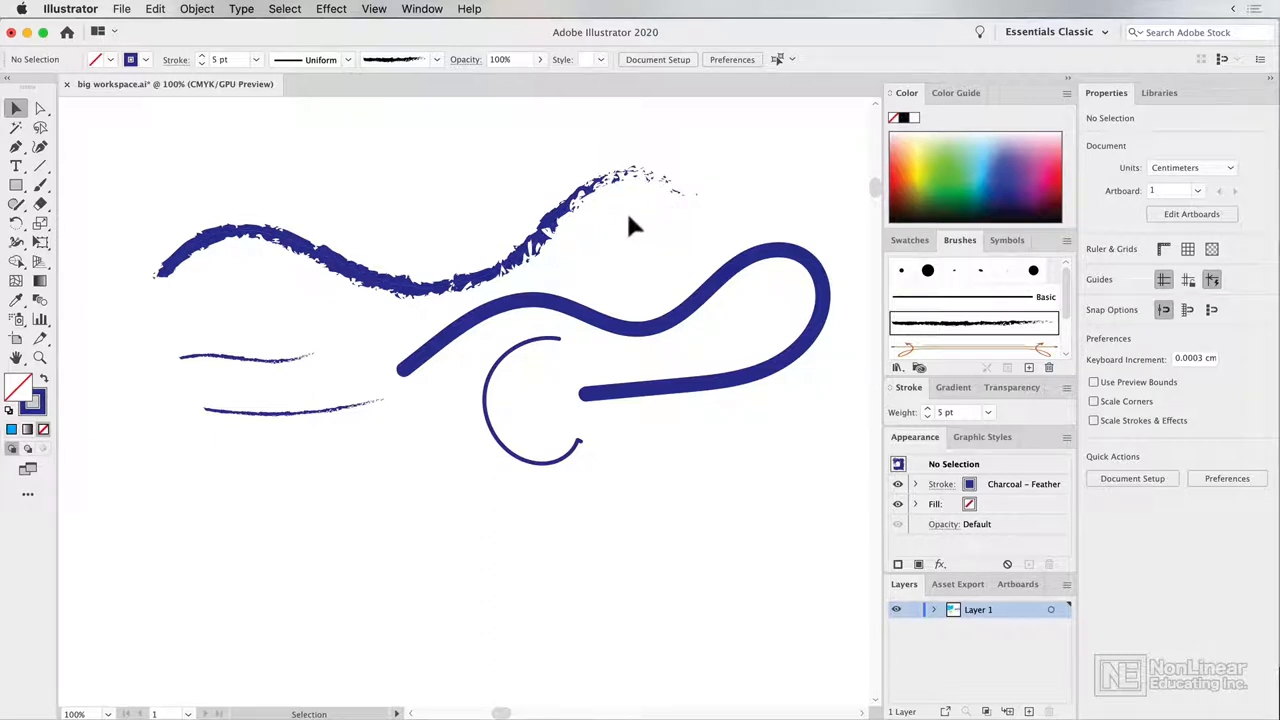
pyautogui.moveTo(676, 212)
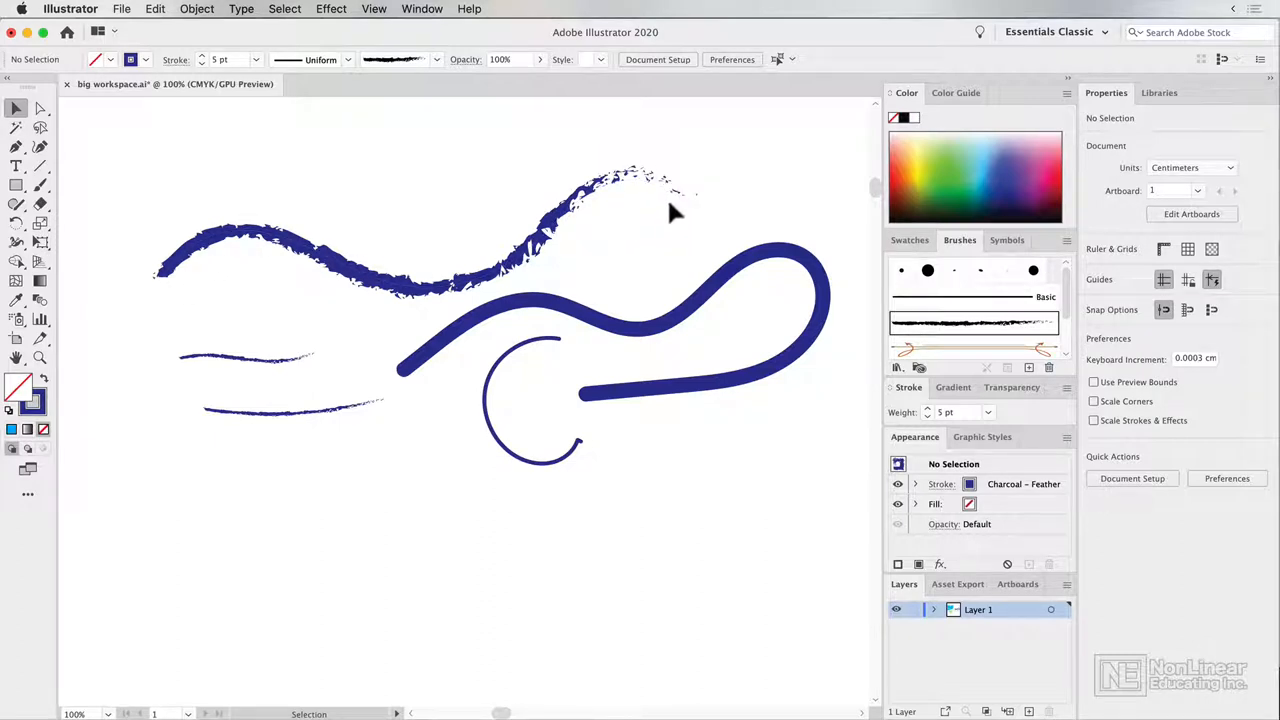
pyautogui.moveTo(420, 204)
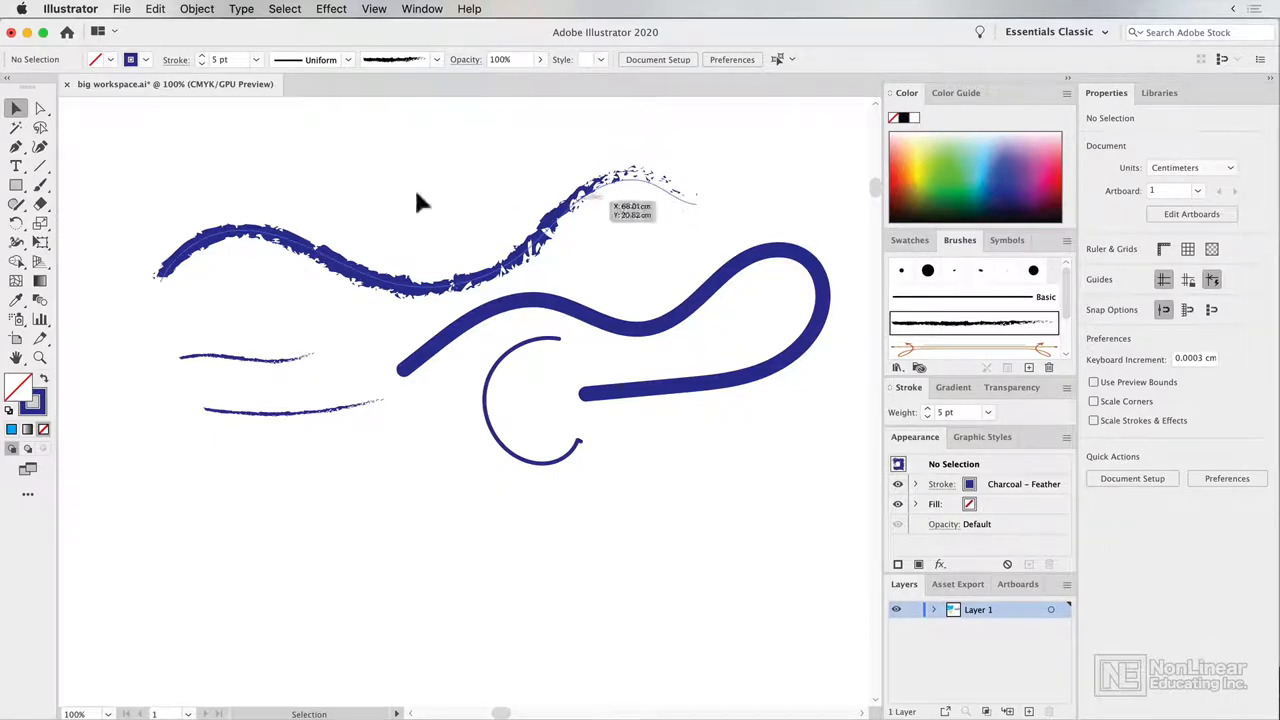
pyautogui.moveTo(600, 340)
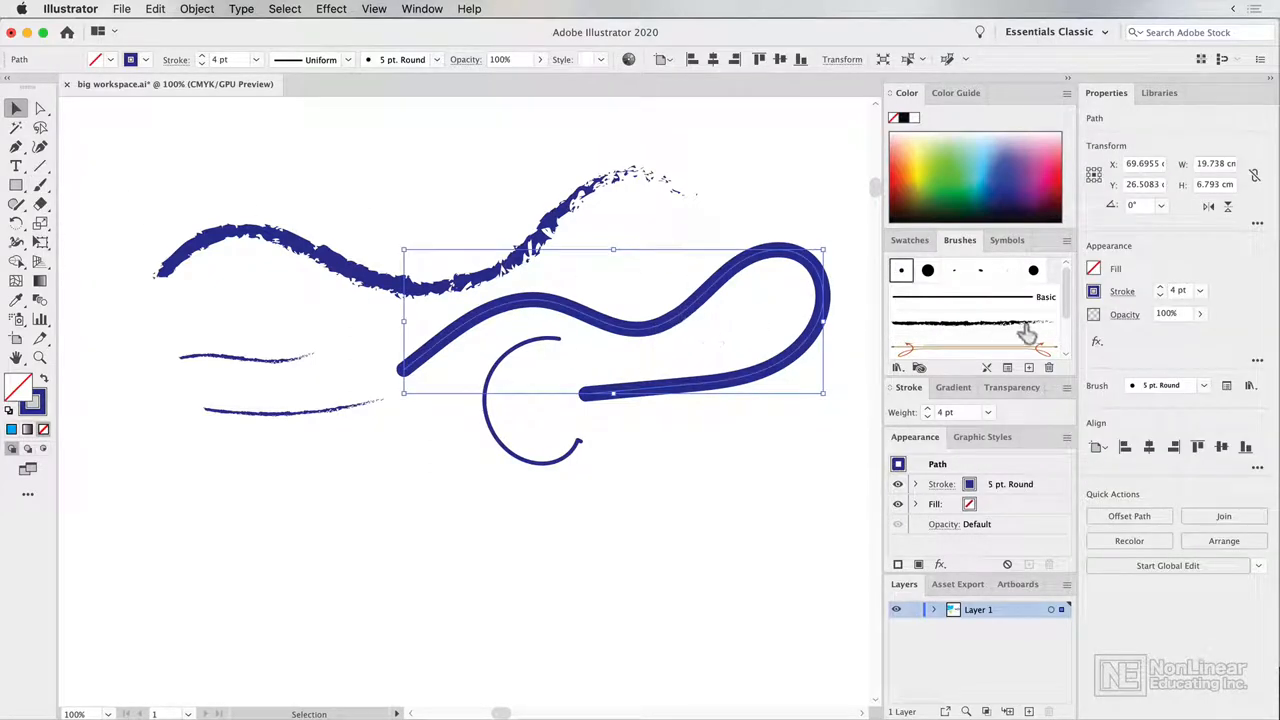
# - Apply the Divider pattern brush to the S-curve and settle its weight at 3 pt
pyautogui.click(976, 348)
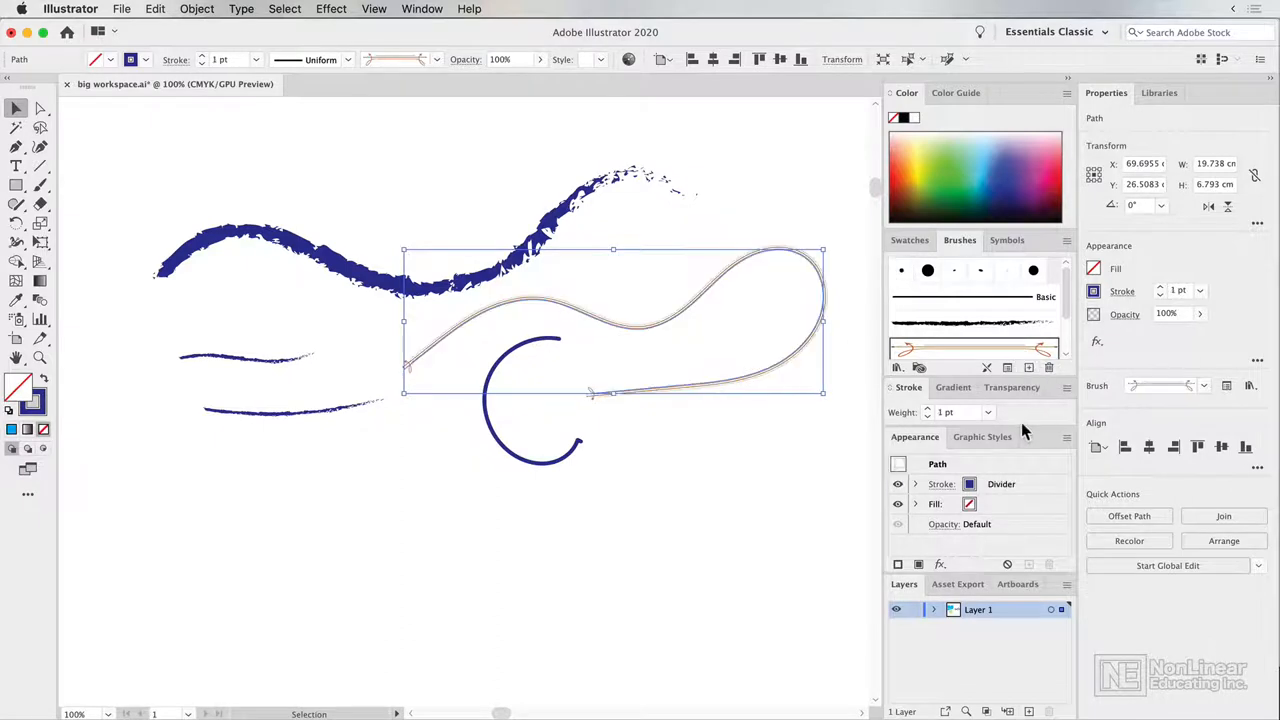
pyautogui.moveTo(200, 112)
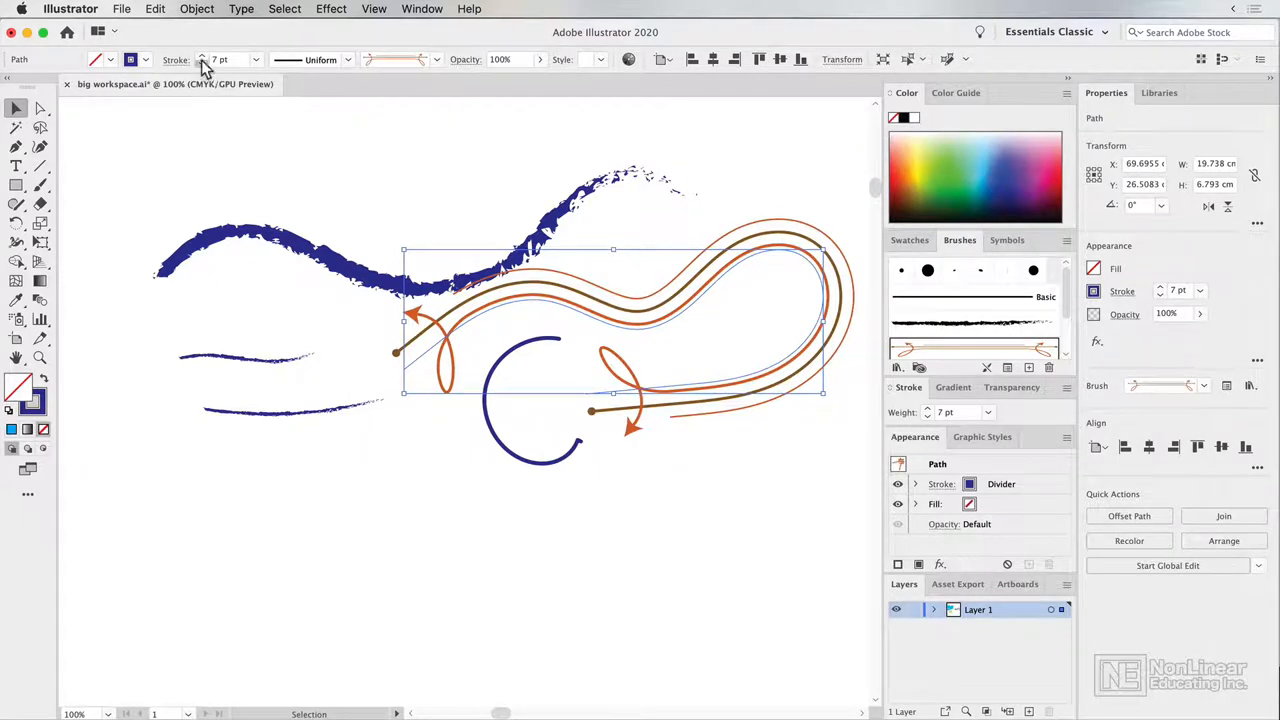
pyautogui.click(202, 64)
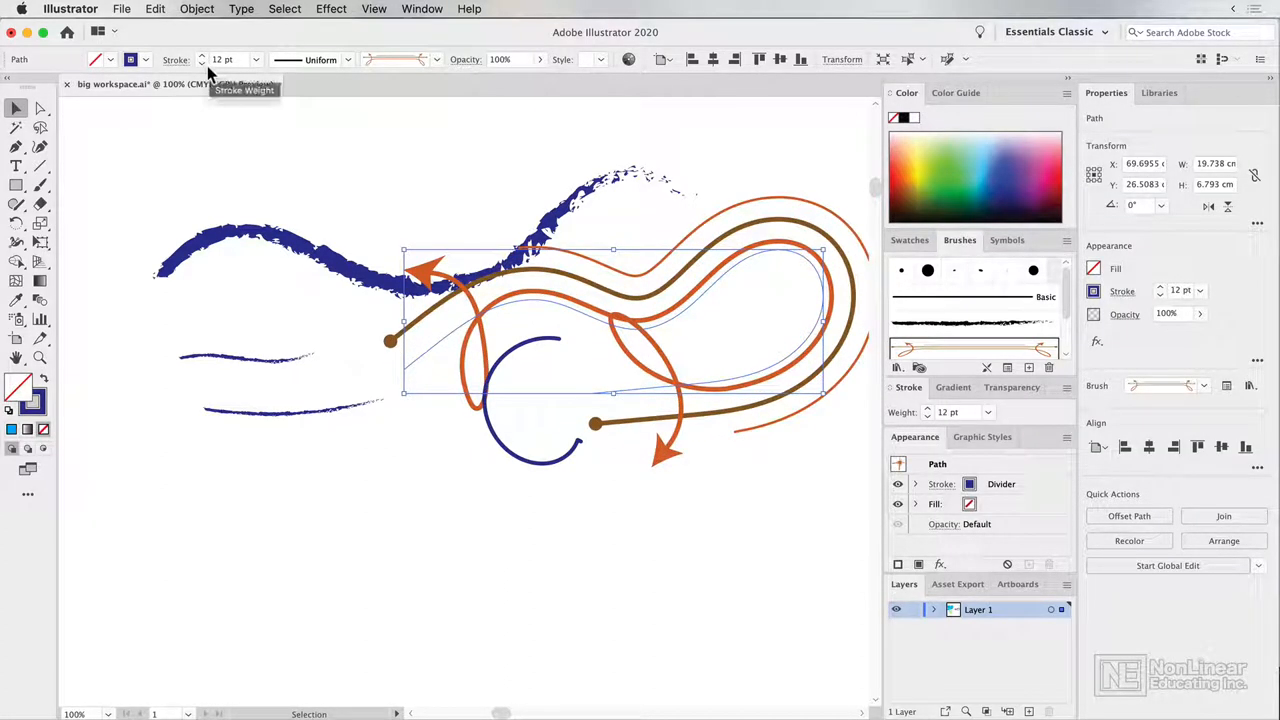
pyautogui.click(202, 64)
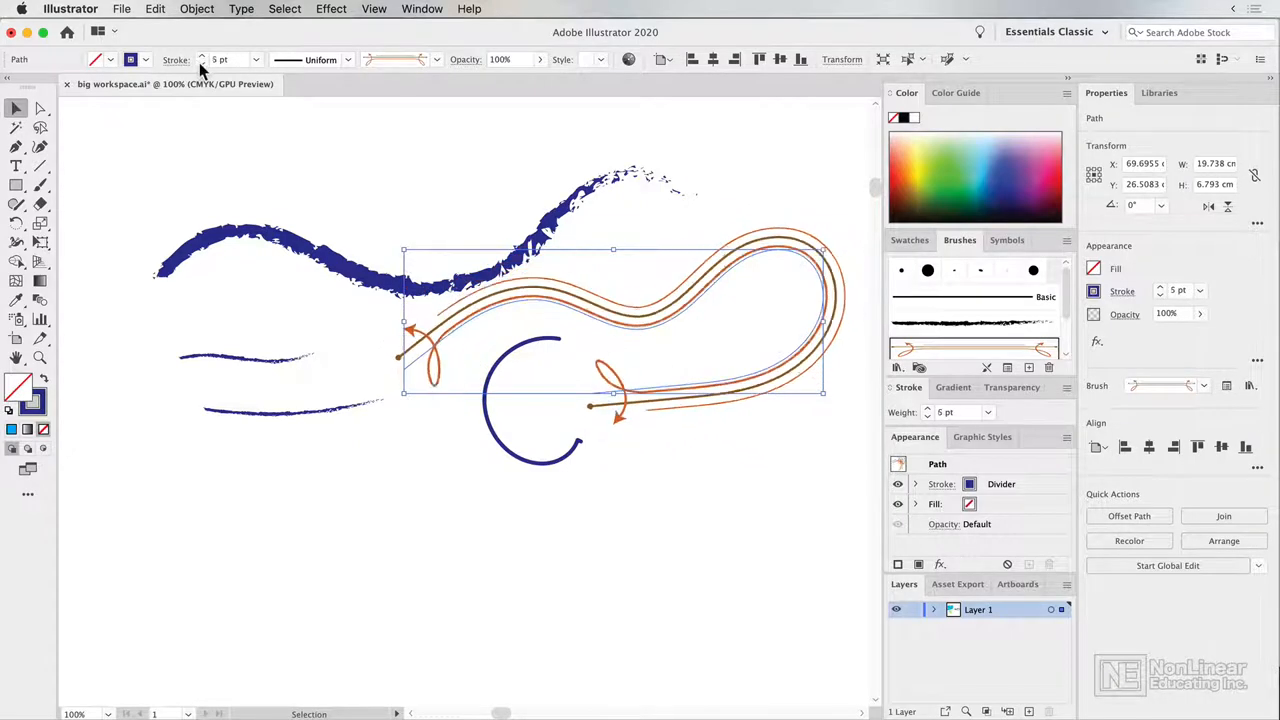
pyautogui.click(202, 56)
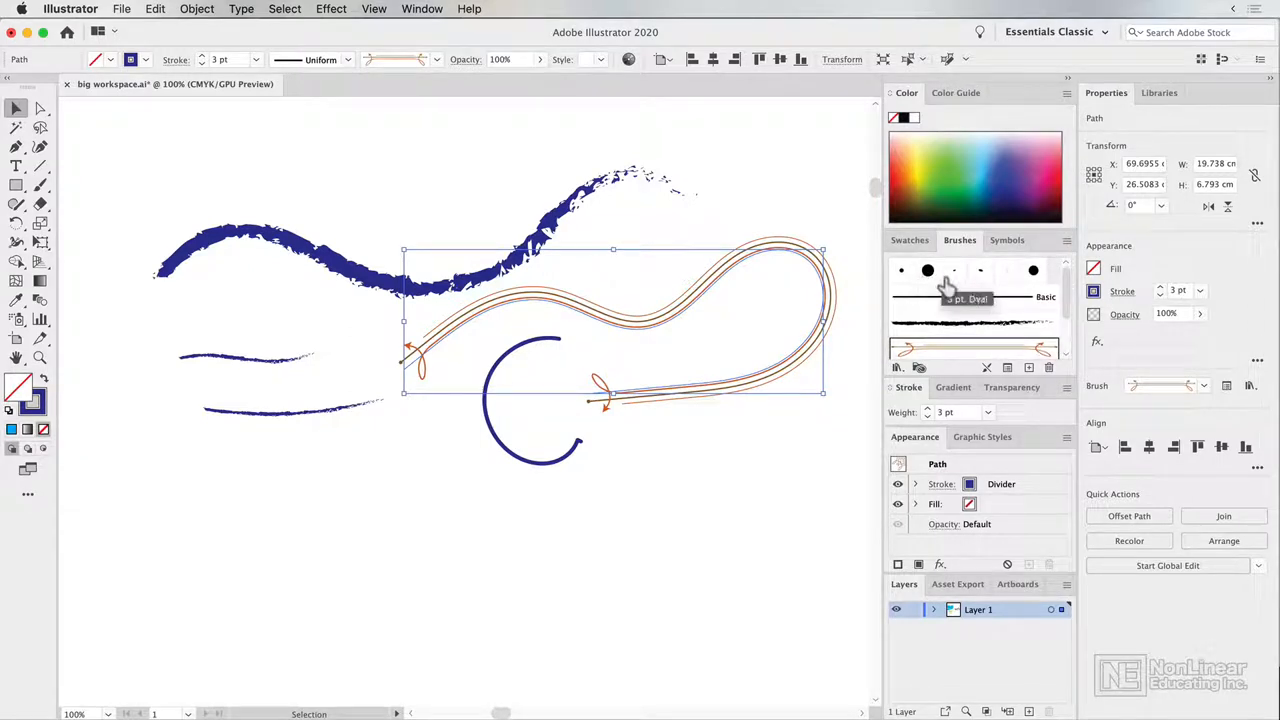
# - Switch the S-curve to the 5 pt. Oval brush at 1 pt and deselect it
pyautogui.click(980, 270)
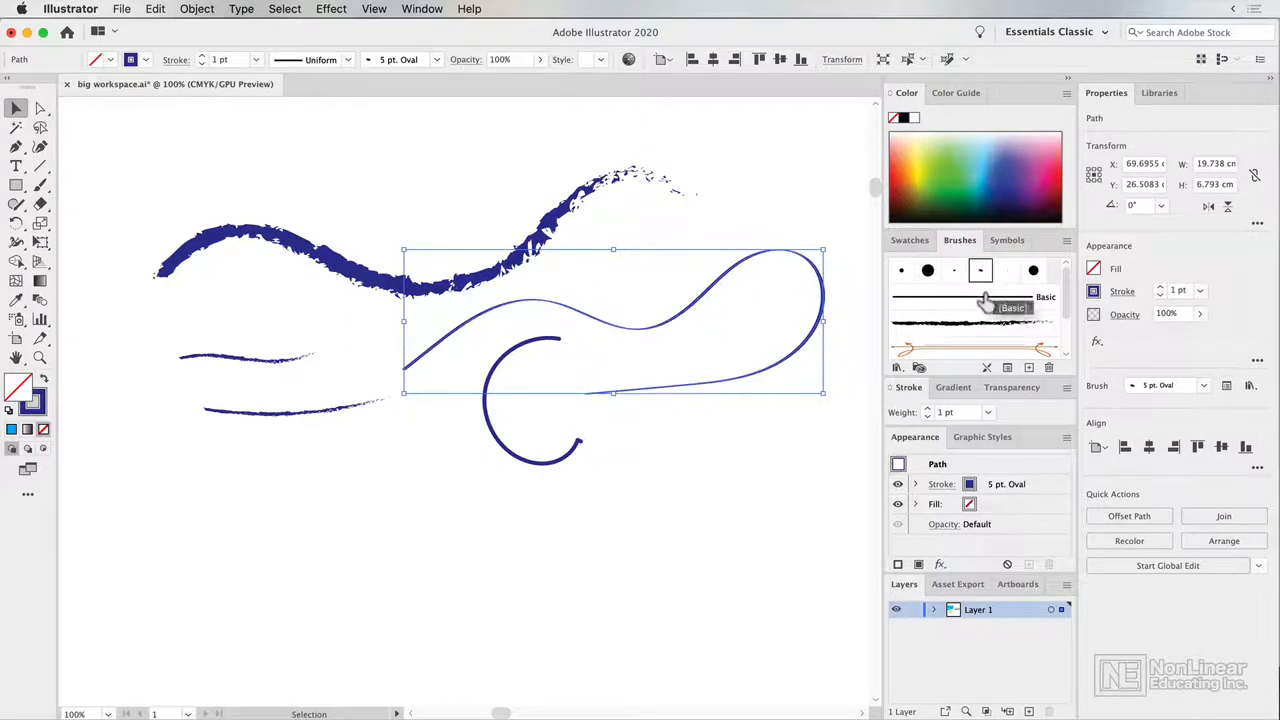
pyautogui.click(400, 390)
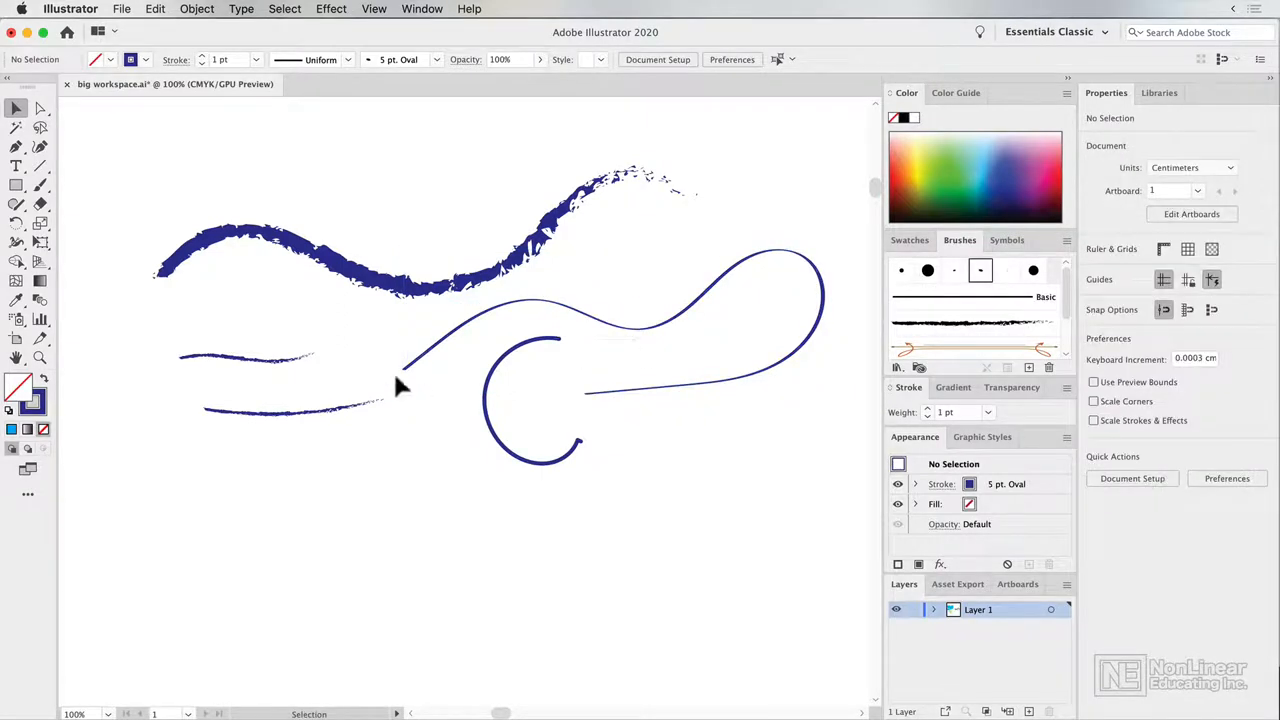
pyautogui.moveTo(836, 312)
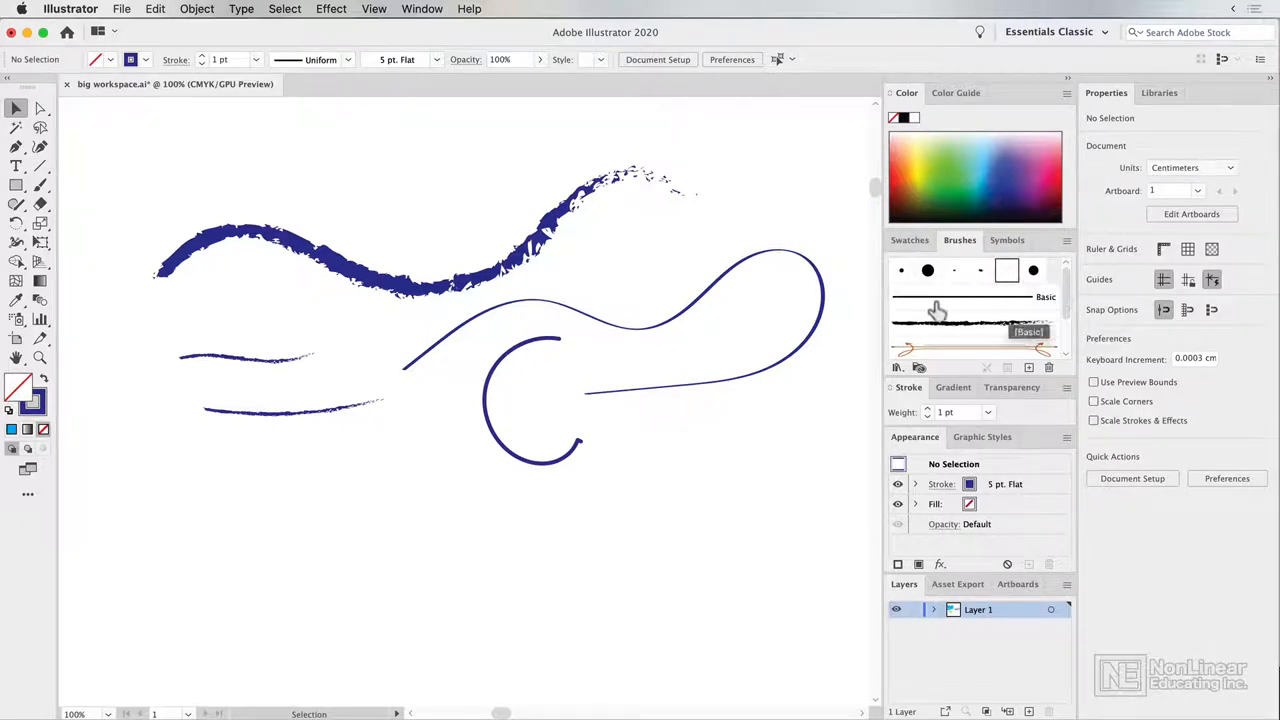
# - Paint flat-brush squiggles near the bottom, then more curves with the 5 pt Round brush
pyautogui.click(40, 184)
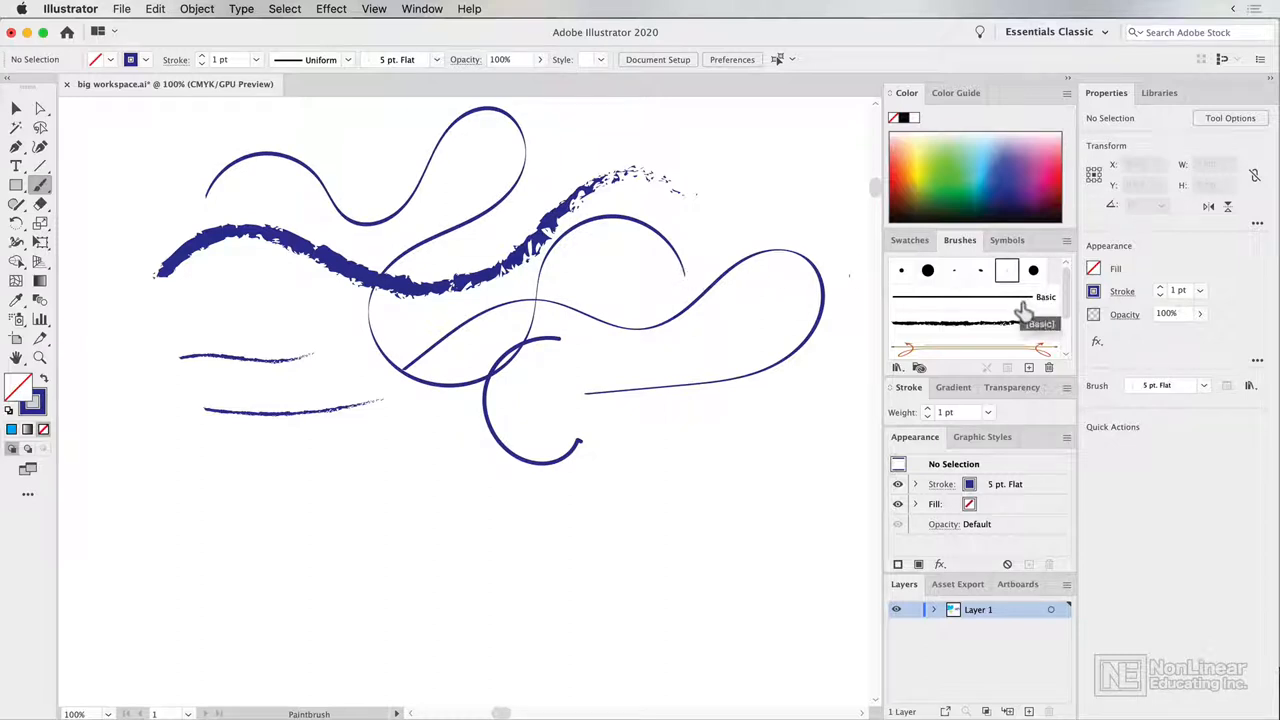
pyautogui.click(964, 296)
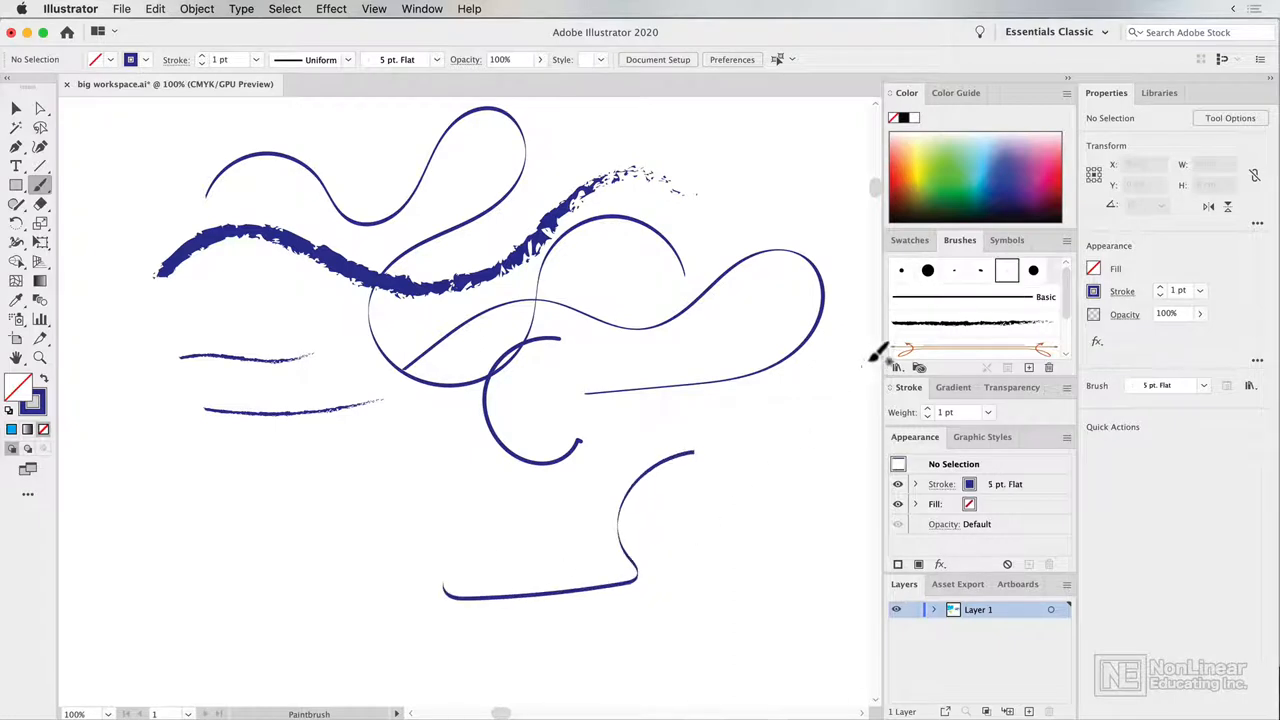
pyautogui.moveTo(690, 450); pyautogui.dragTo(524, 524)
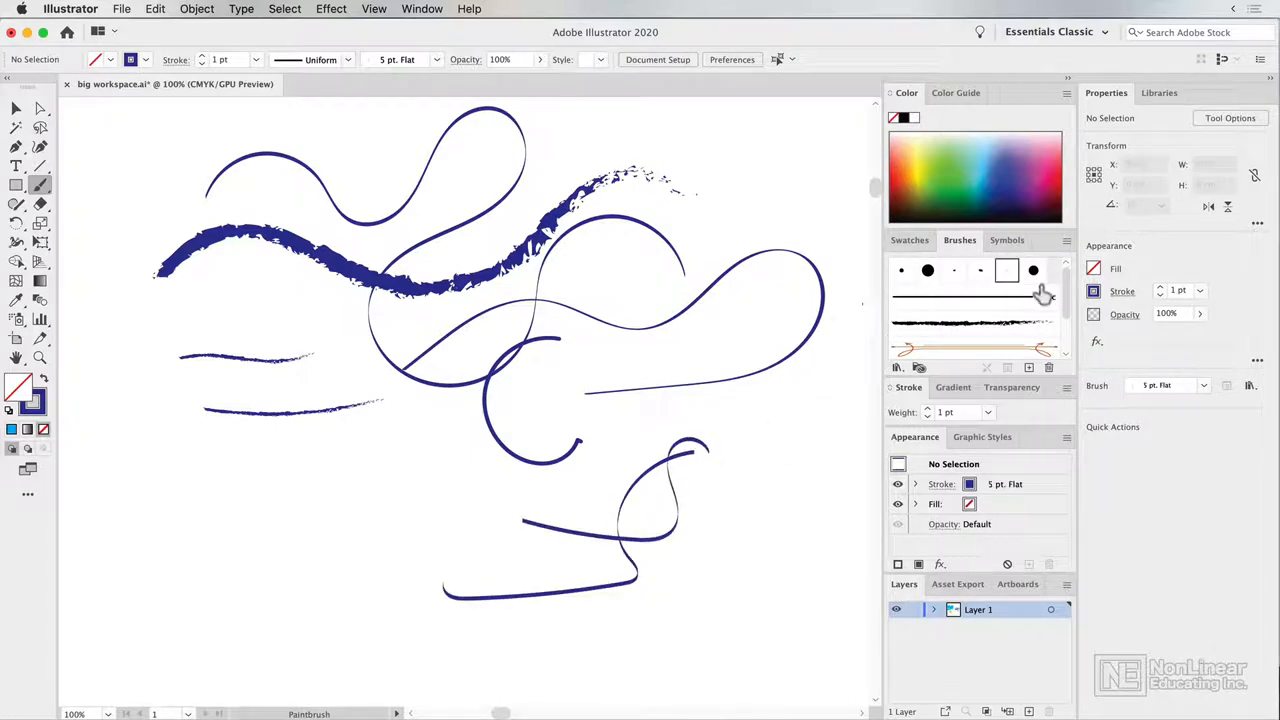
pyautogui.click(900, 270)
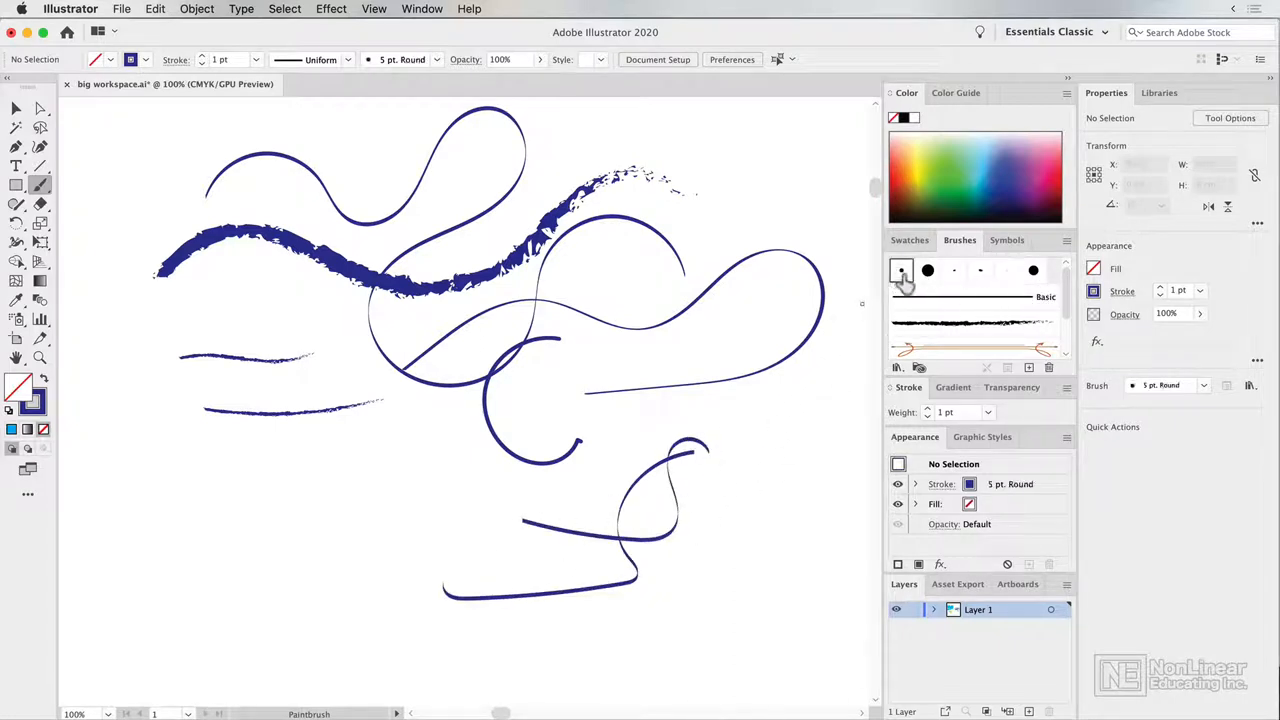
pyautogui.moveTo(760, 476)
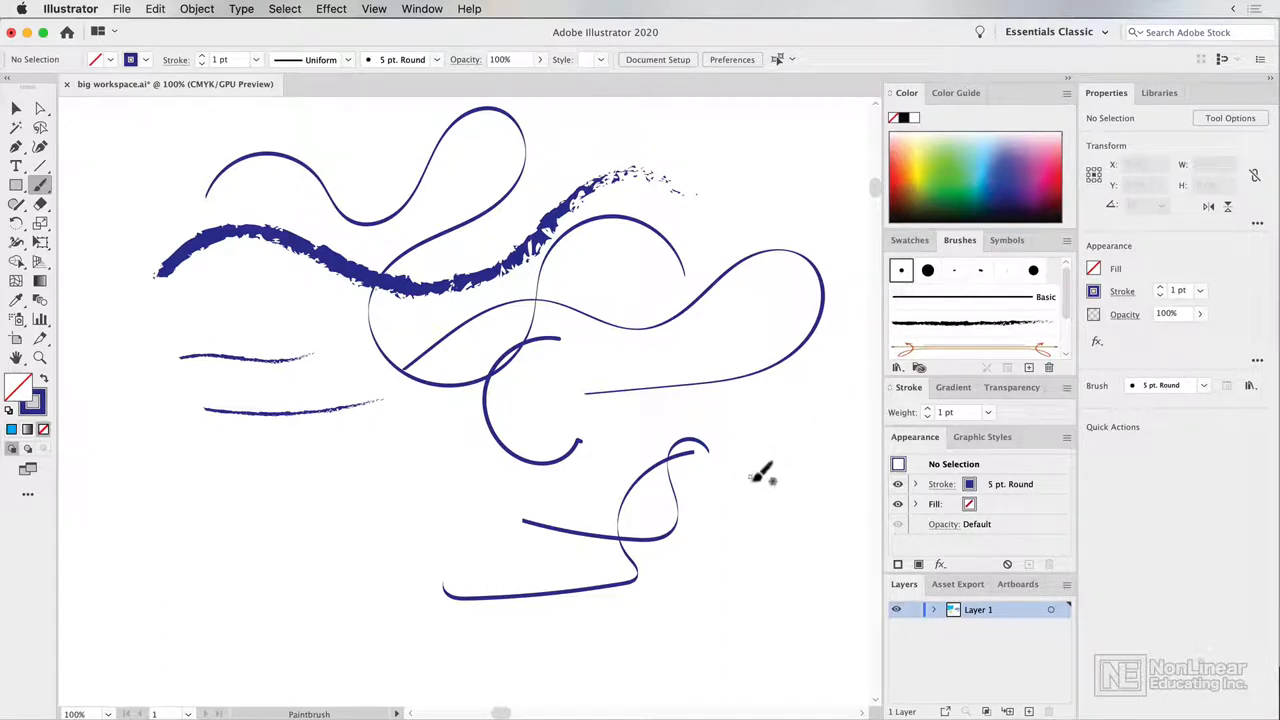
pyautogui.click(976, 310)
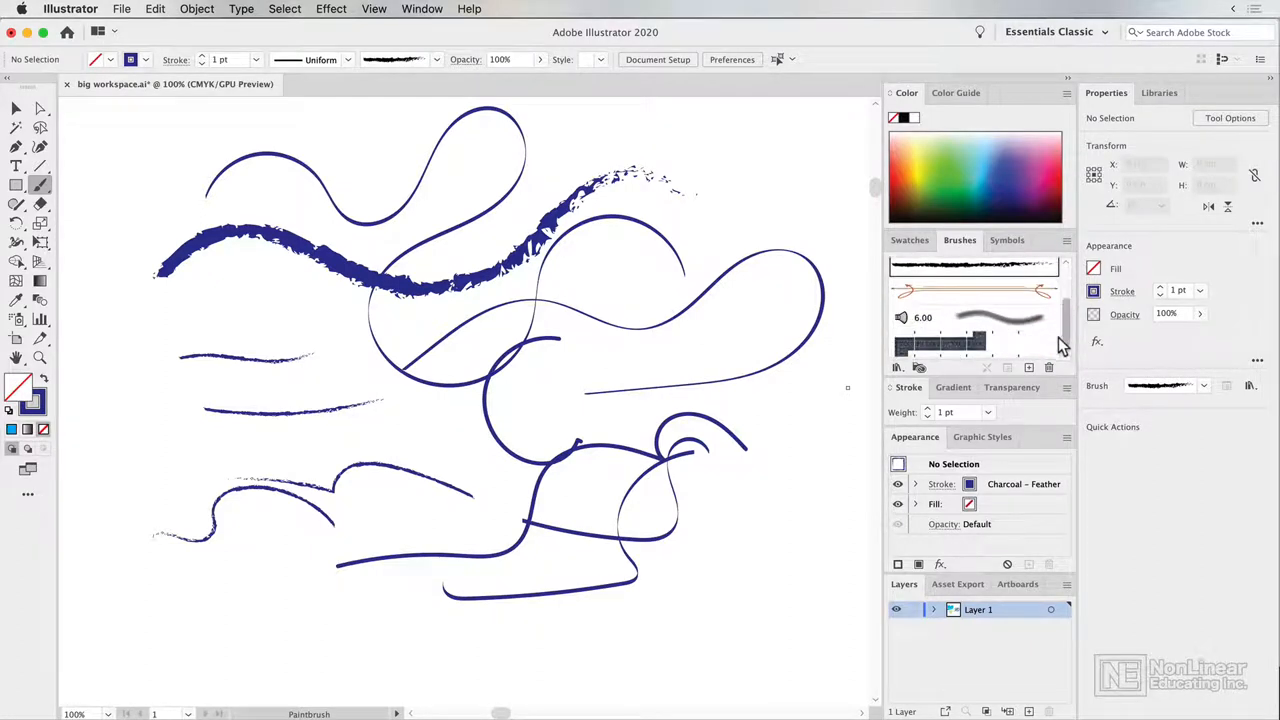
# - With the Mop brush, sweep broad translucent strokes down the left side and lower left
pyautogui.click(976, 316)
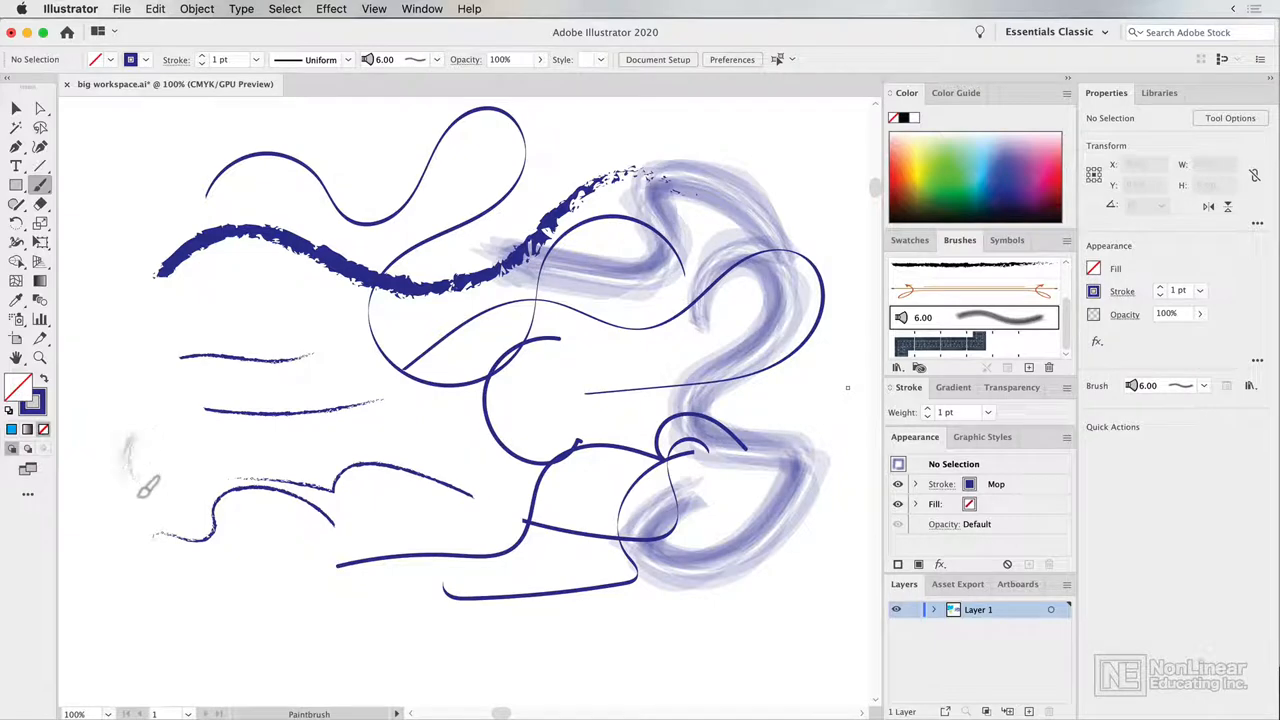
pyautogui.moveTo(140, 430); pyautogui.dragTo(160, 580)
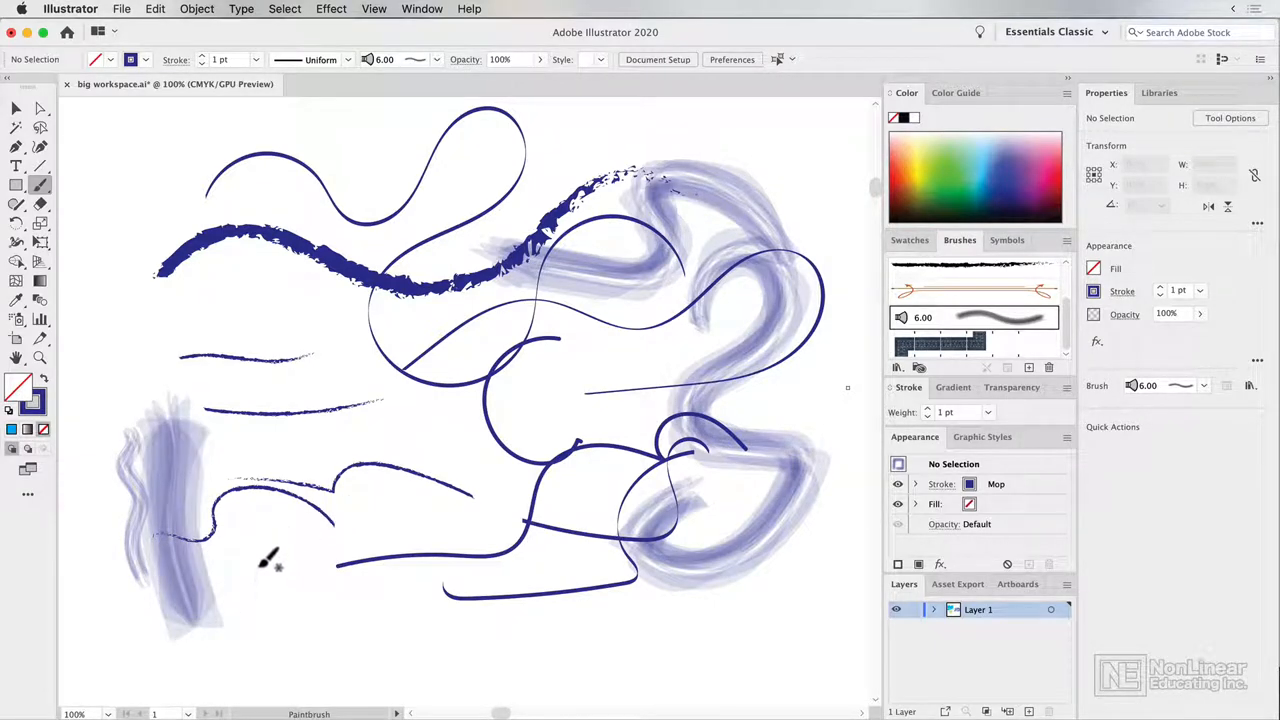
pyautogui.moveTo(256, 612)
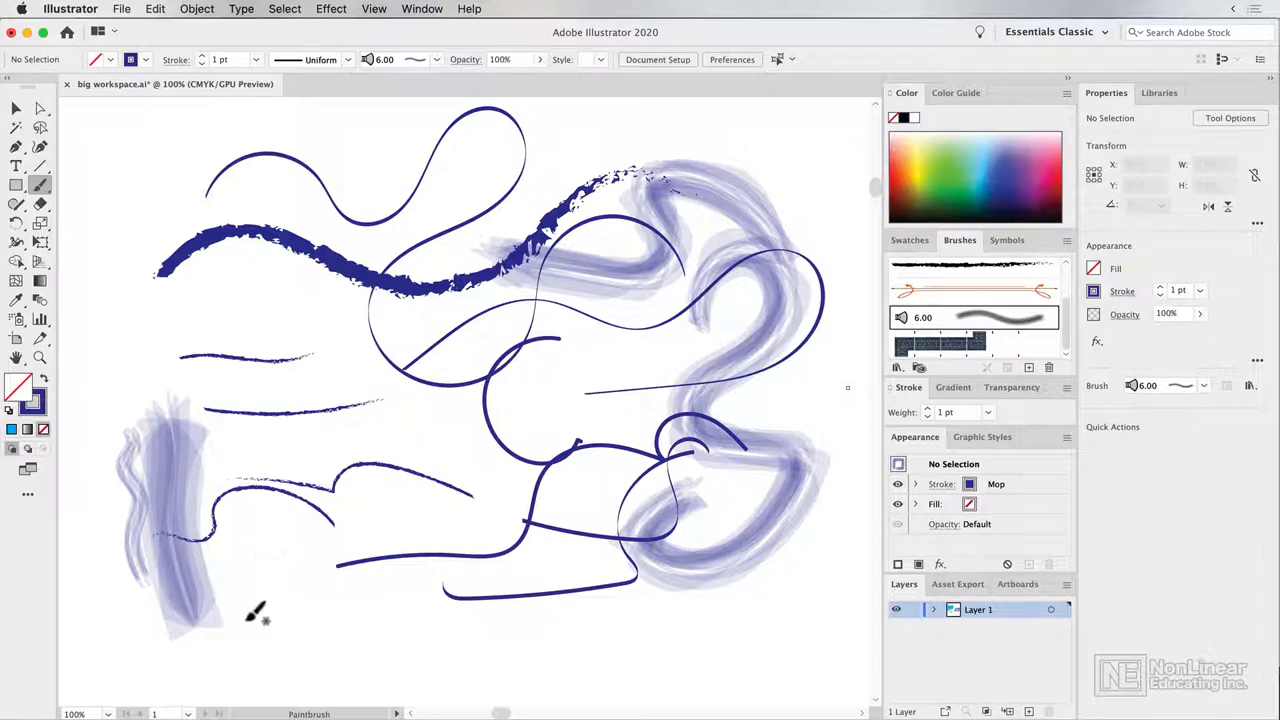
pyautogui.moveTo(258, 616); pyautogui.dragTo(388, 436)
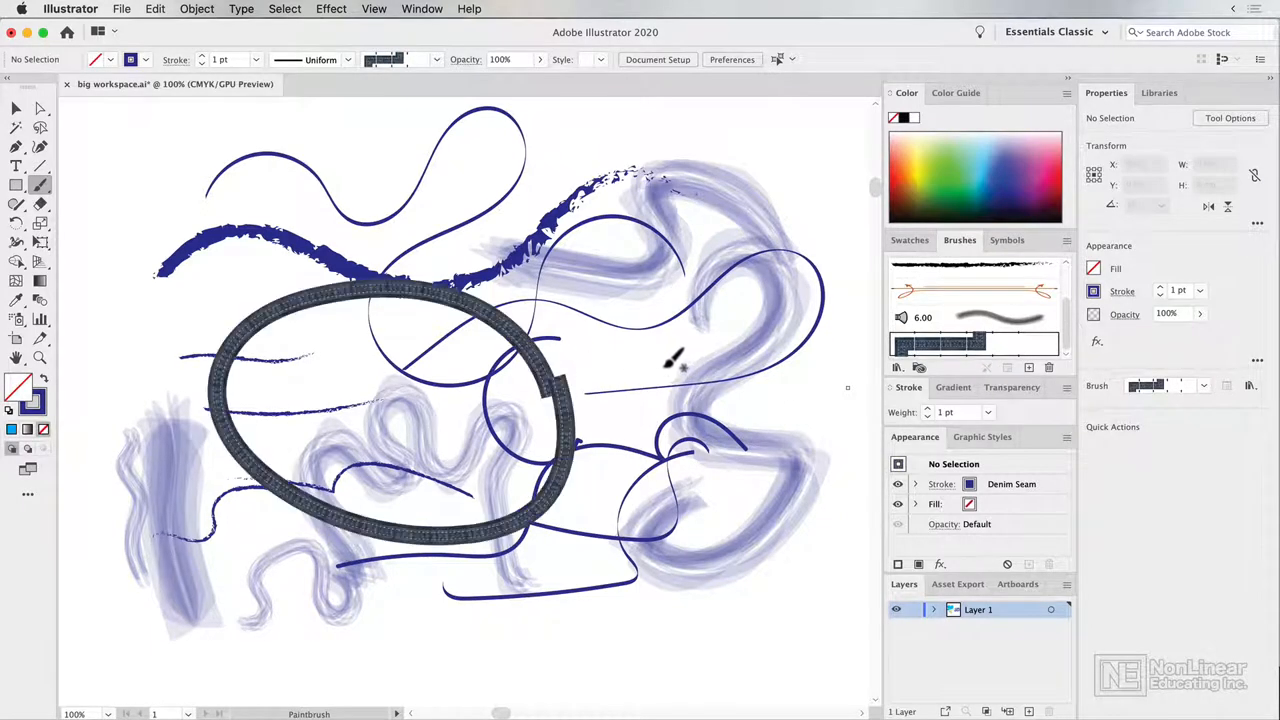
# - Frame a rectangle at top left with the Denim Seam brush, then paint a denim S-curve
pyautogui.click(16, 184)
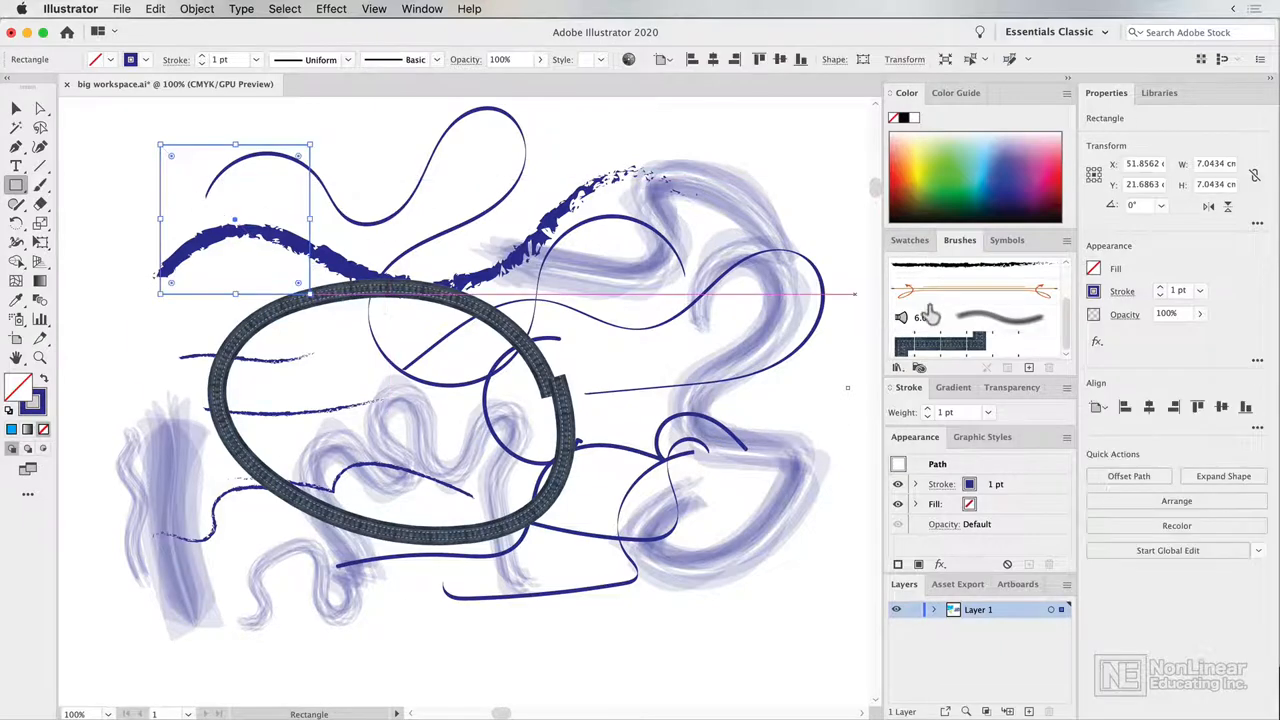
pyautogui.click(940, 340)
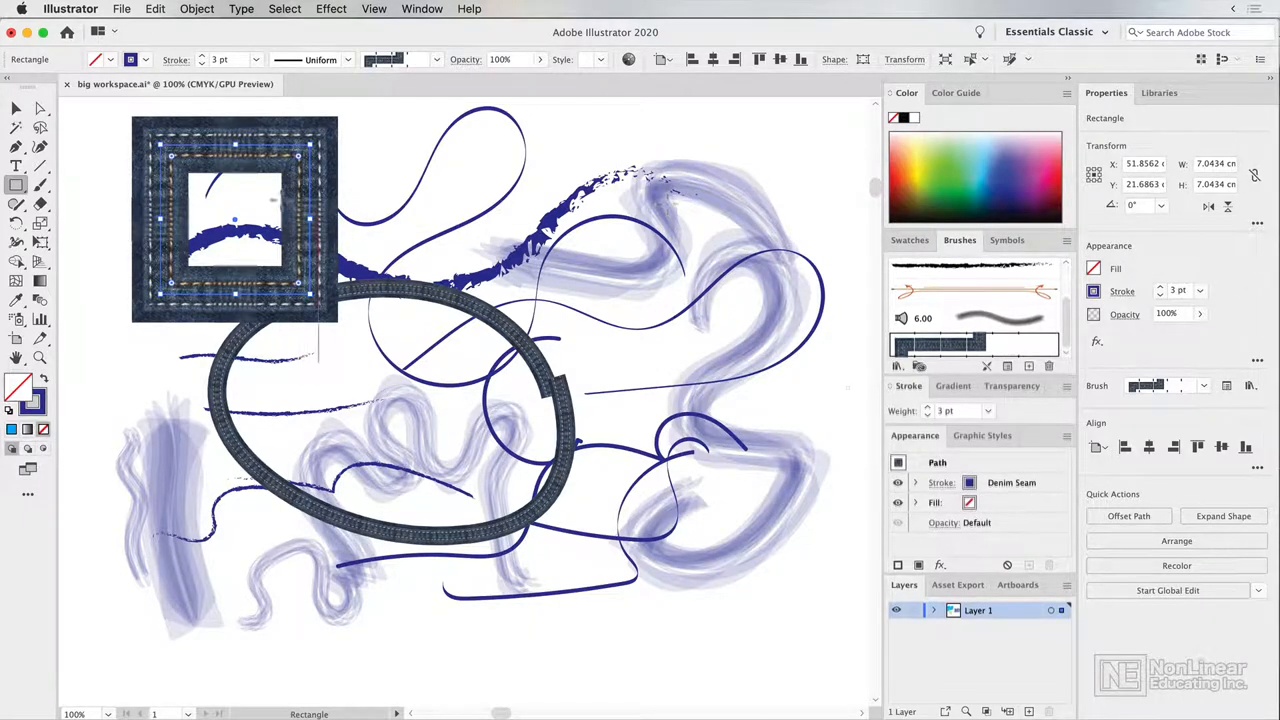
pyautogui.click(40, 198)
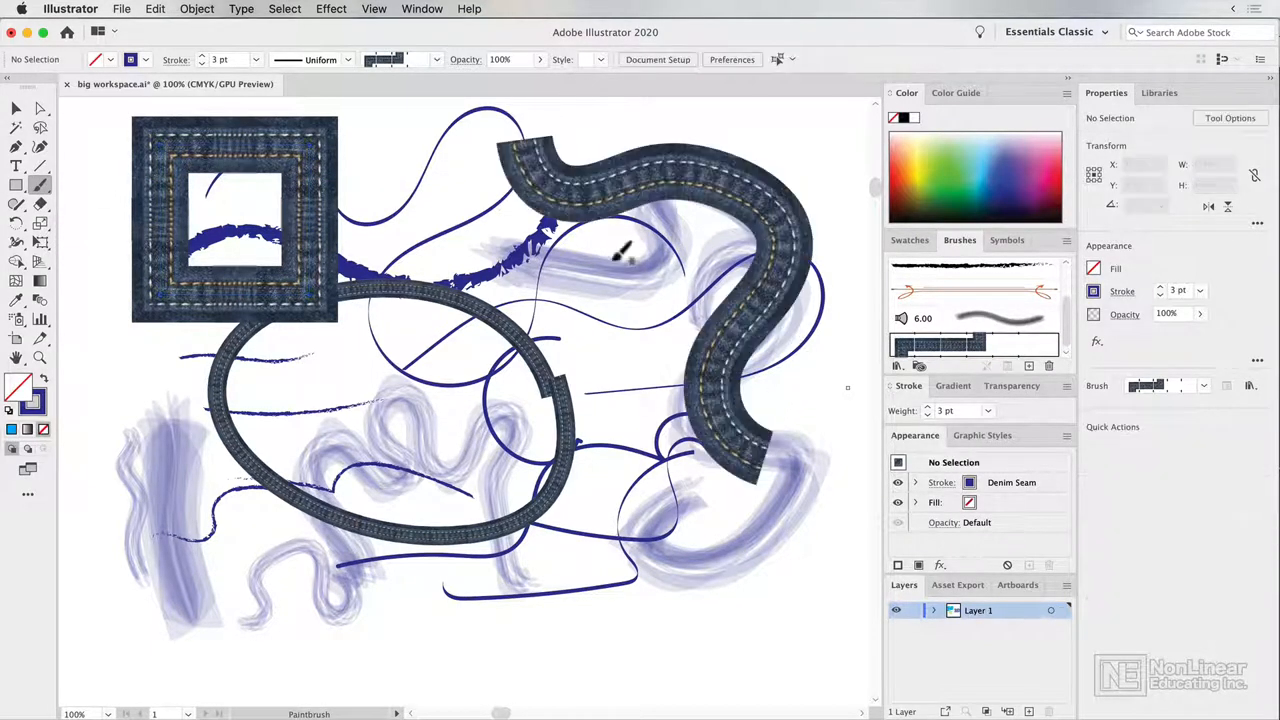
pyautogui.moveTo(110, 204)
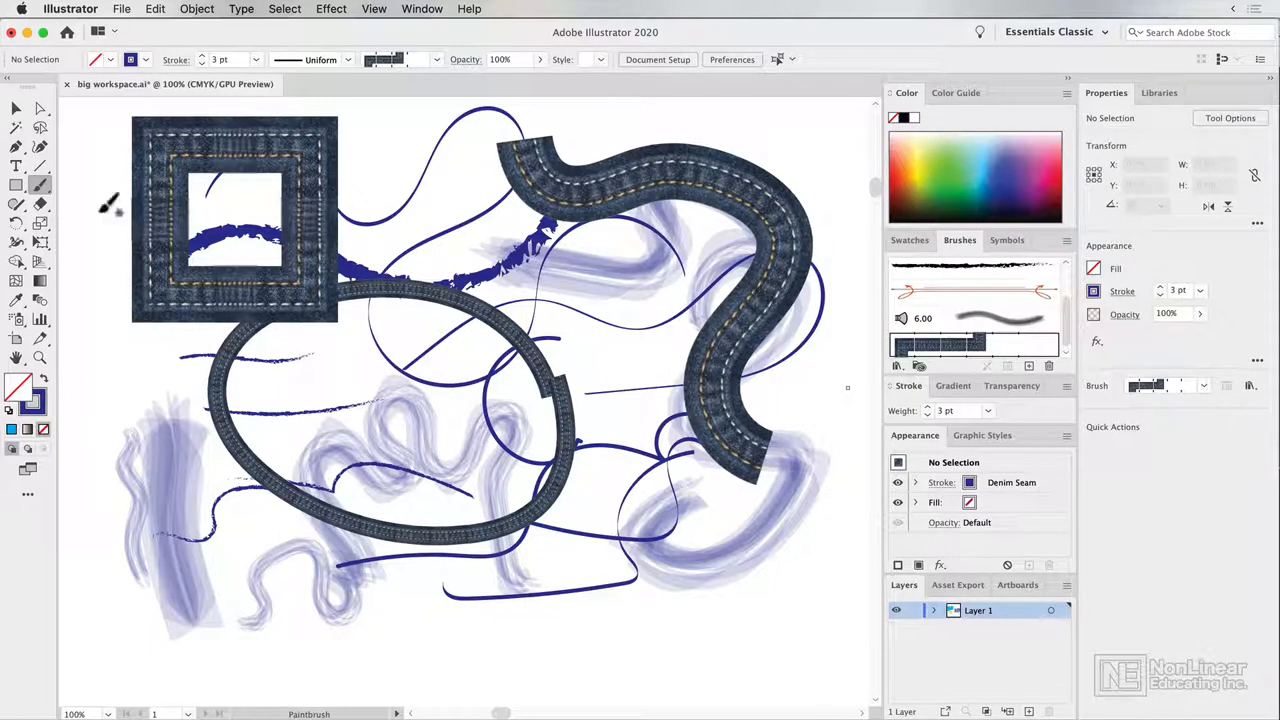
# - In Paintbrush Tool Options, set Fidelity toward Smooth and enable Keep Selected
pyautogui.doubleClick(40, 184)
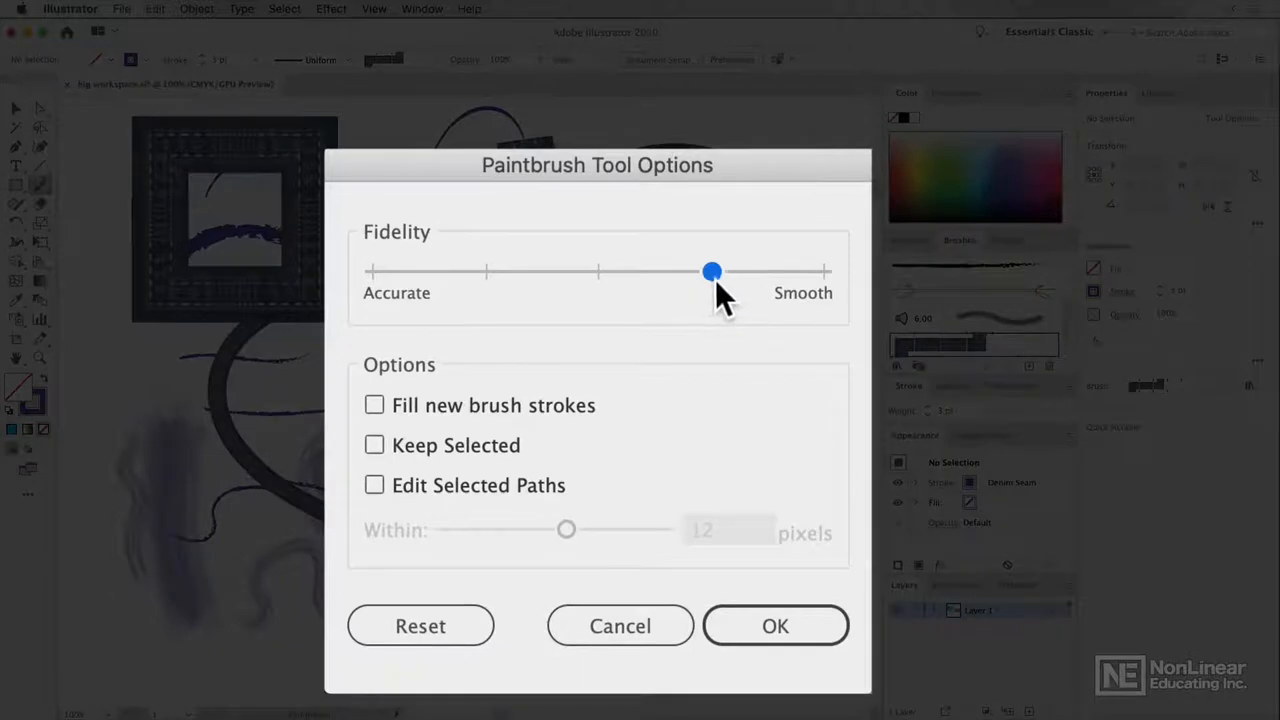
pyautogui.moveTo(712, 272); pyautogui.dragTo(598, 272)
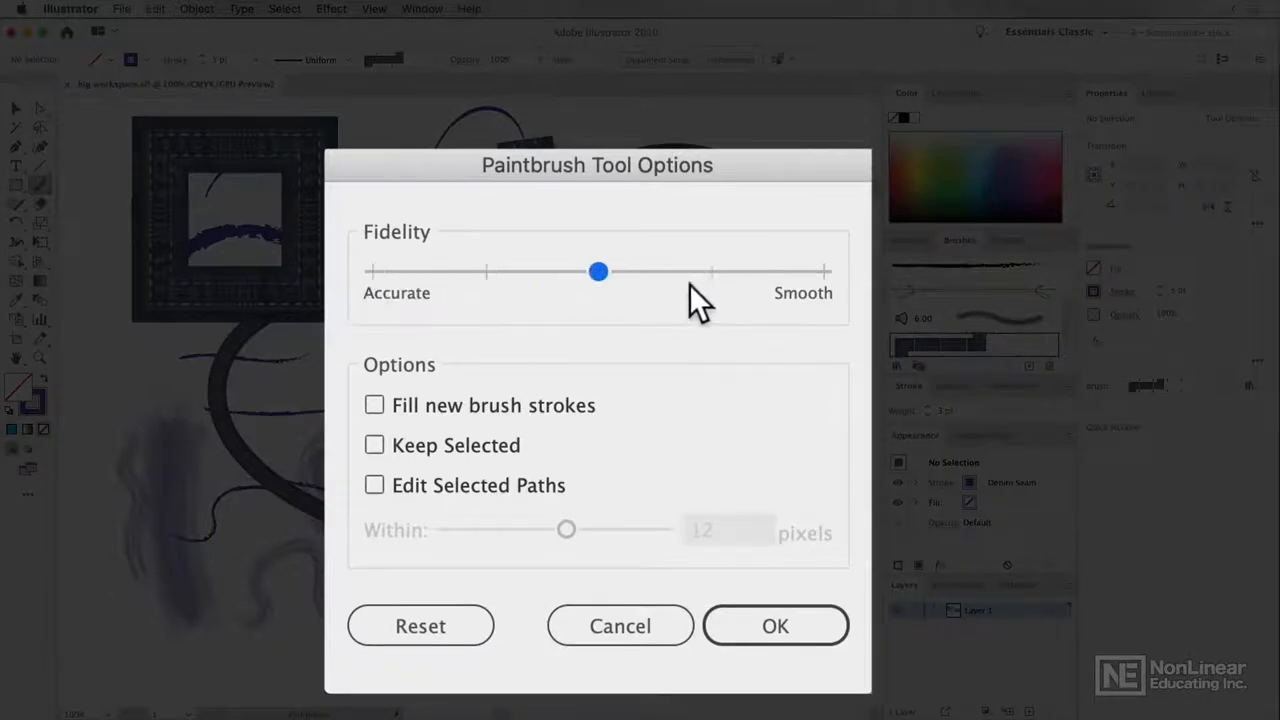
pyautogui.moveTo(598, 272); pyautogui.dragTo(712, 272)
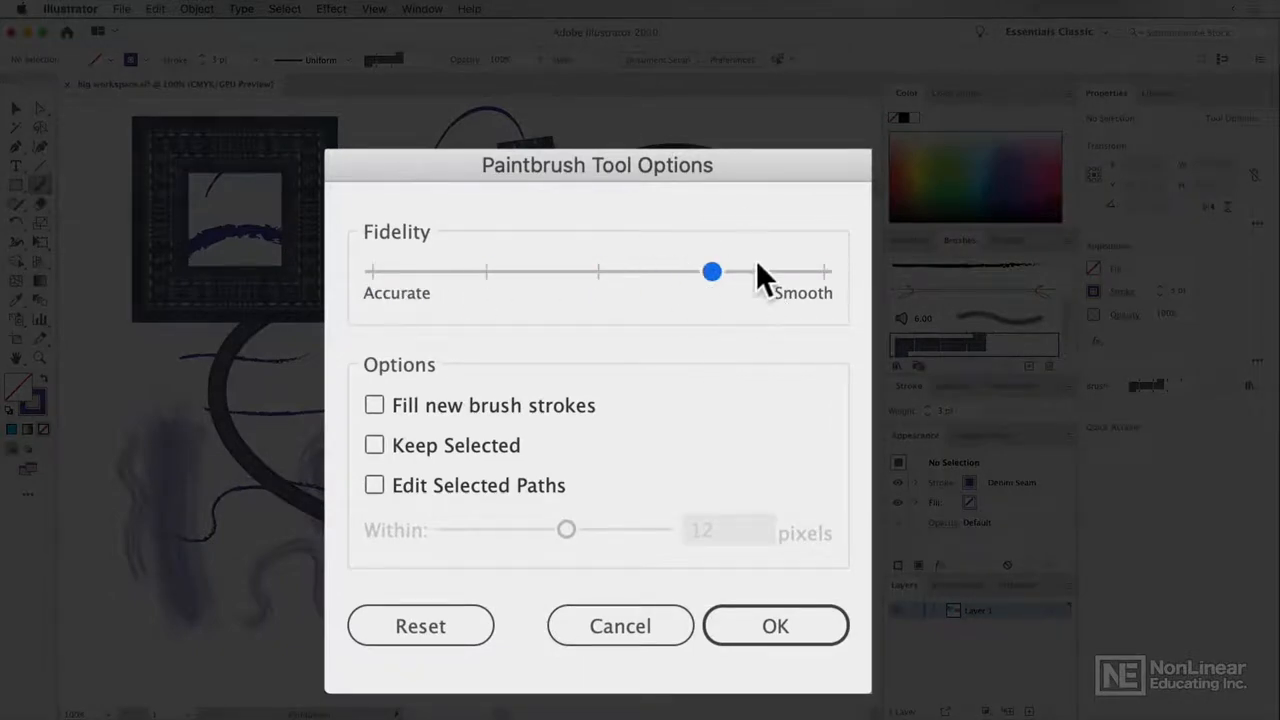
pyautogui.moveTo(596, 424)
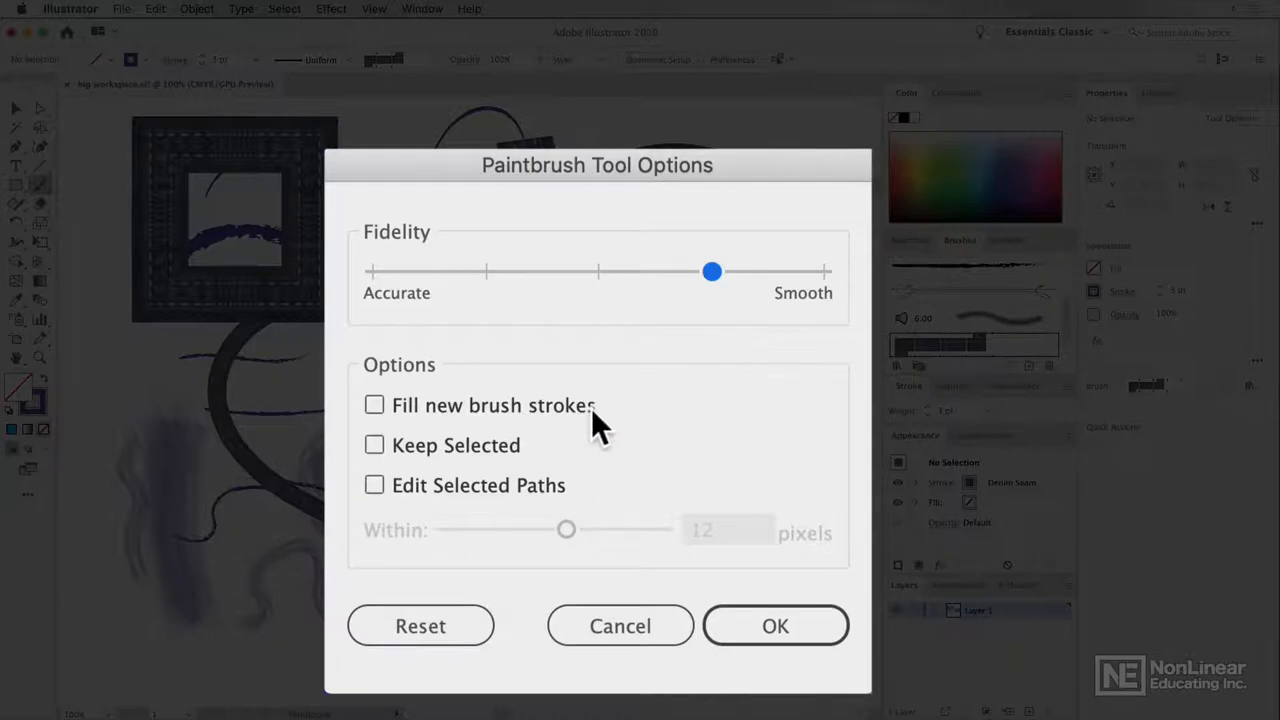
pyautogui.click(374, 444)
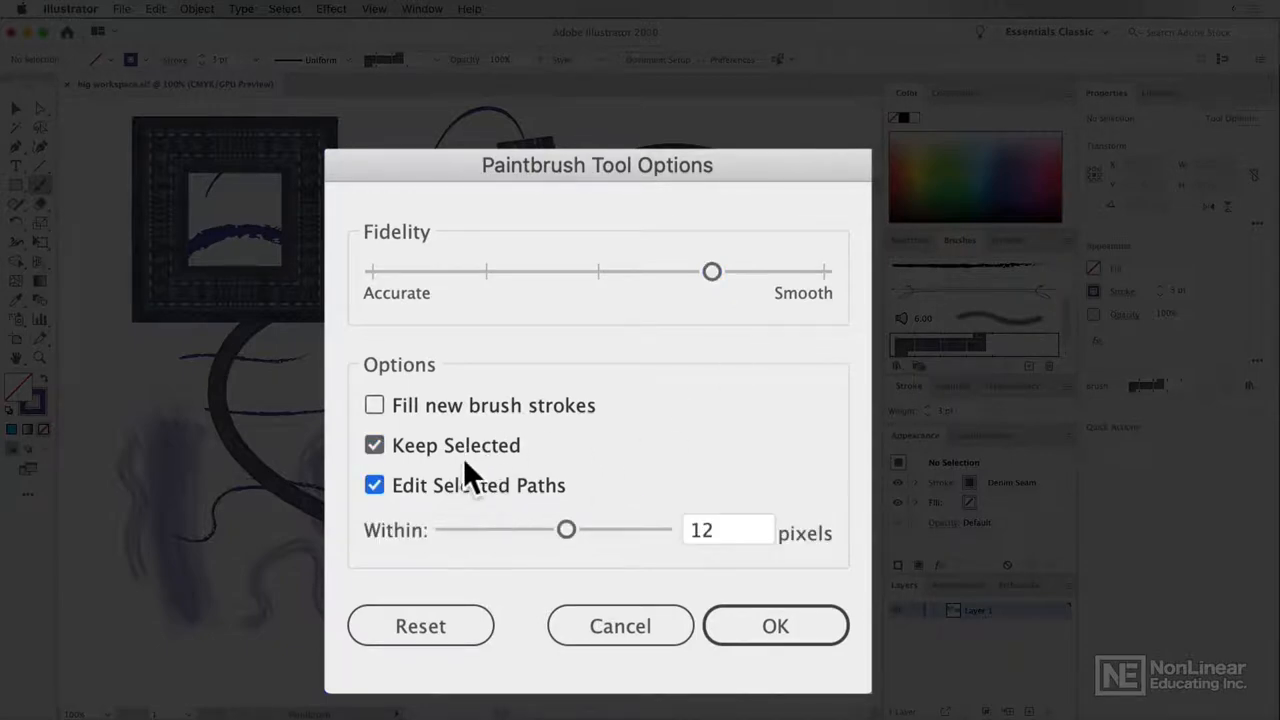
pyautogui.moveTo(544, 512)
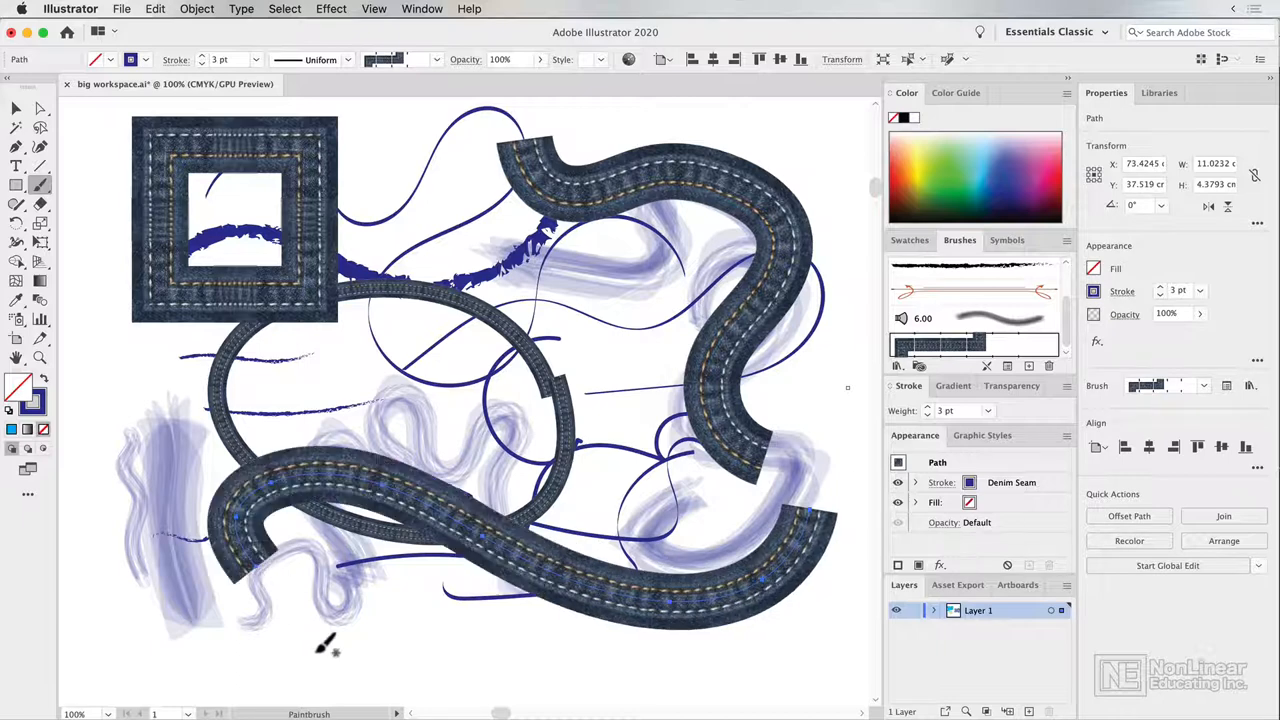
# - Paint a long looping Denim Seam stroke sweeping across the bottom of the artboard
pyautogui.moveTo(324, 644); pyautogui.dragTo(730, 640)
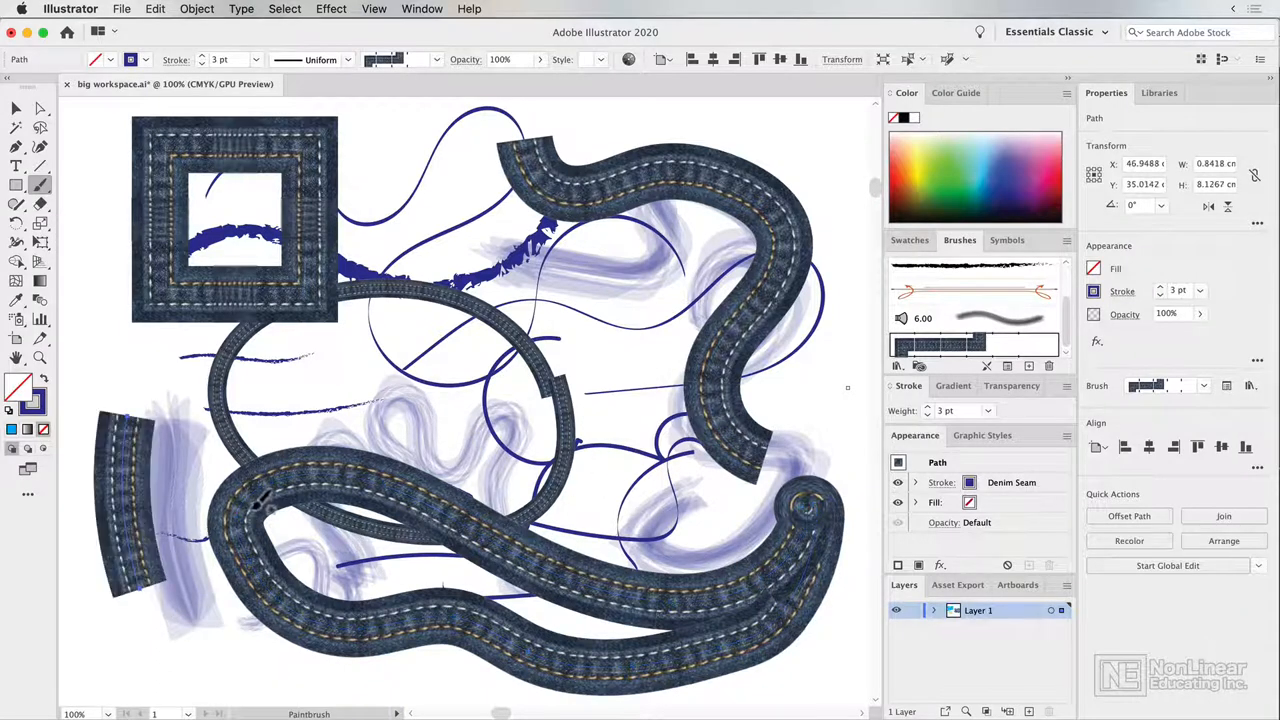
pyautogui.moveTo(990, 276)
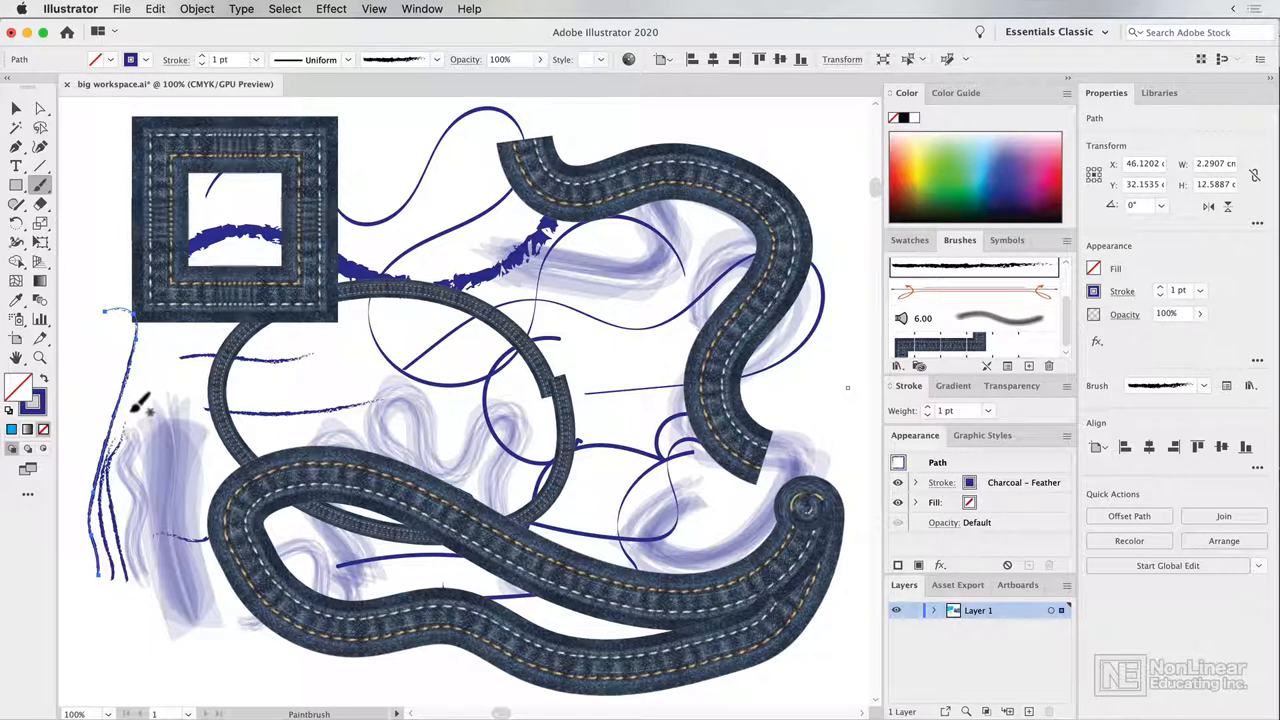
# - Turn off Keep Selected in Paintbrush Tool Options, confirm, and show the Brush Libraries menu
pyautogui.doubleClick(40, 184)
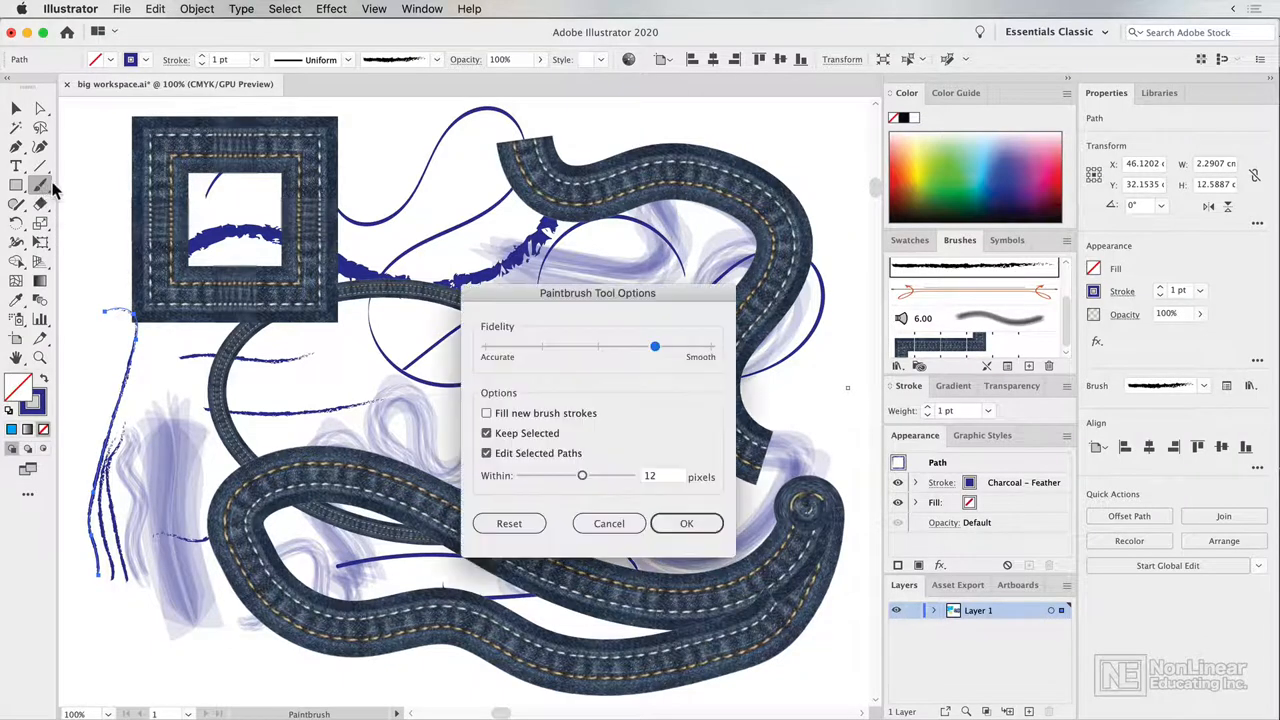
pyautogui.click(486, 432)
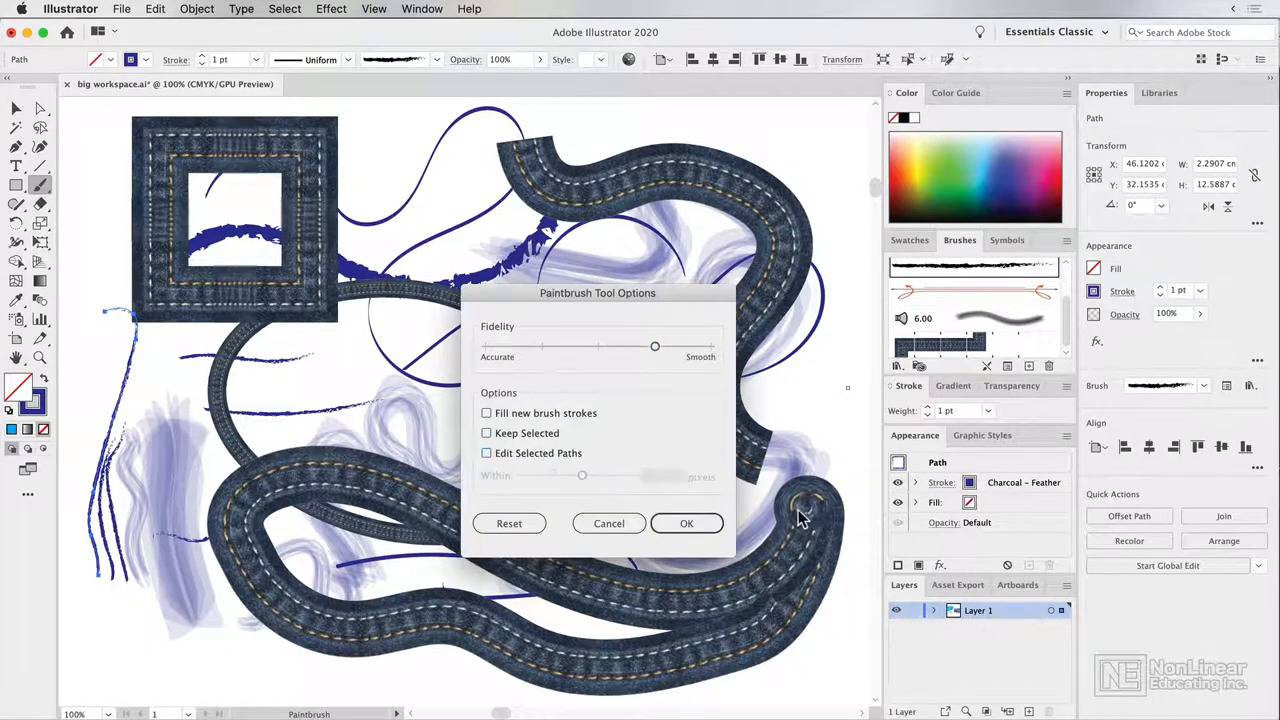
pyautogui.moveTo(658, 364)
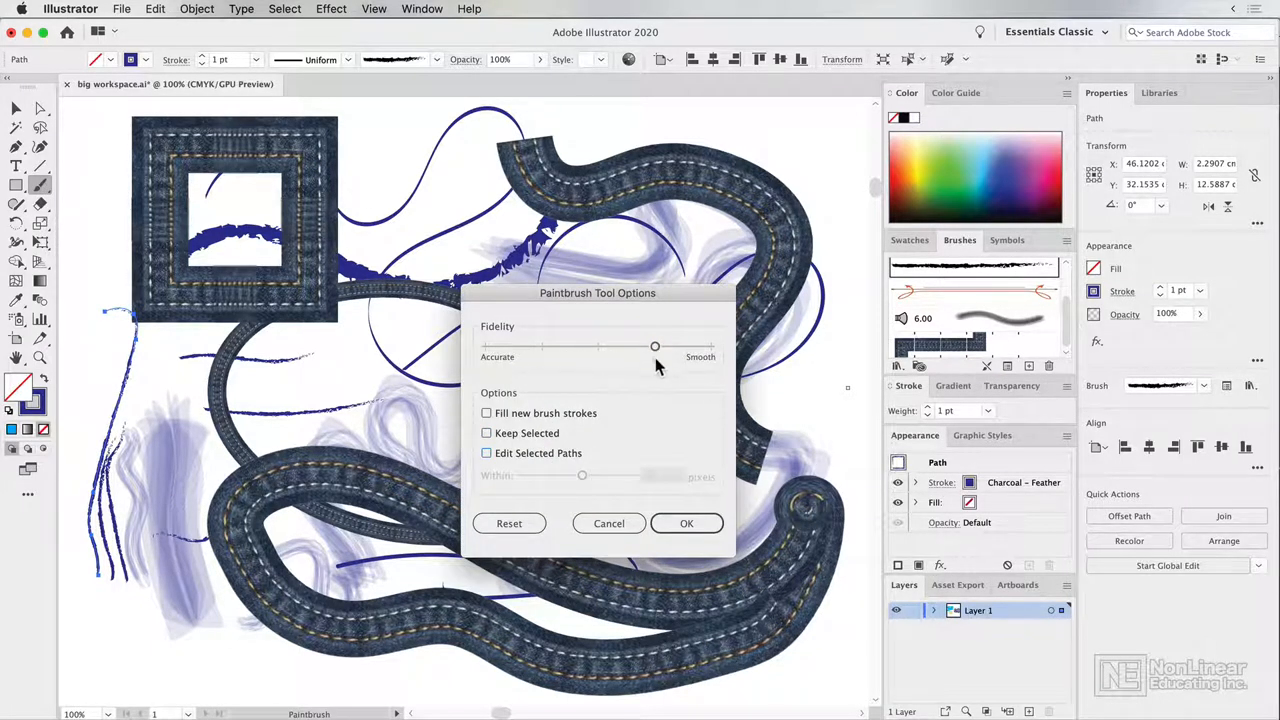
pyautogui.click(686, 524)
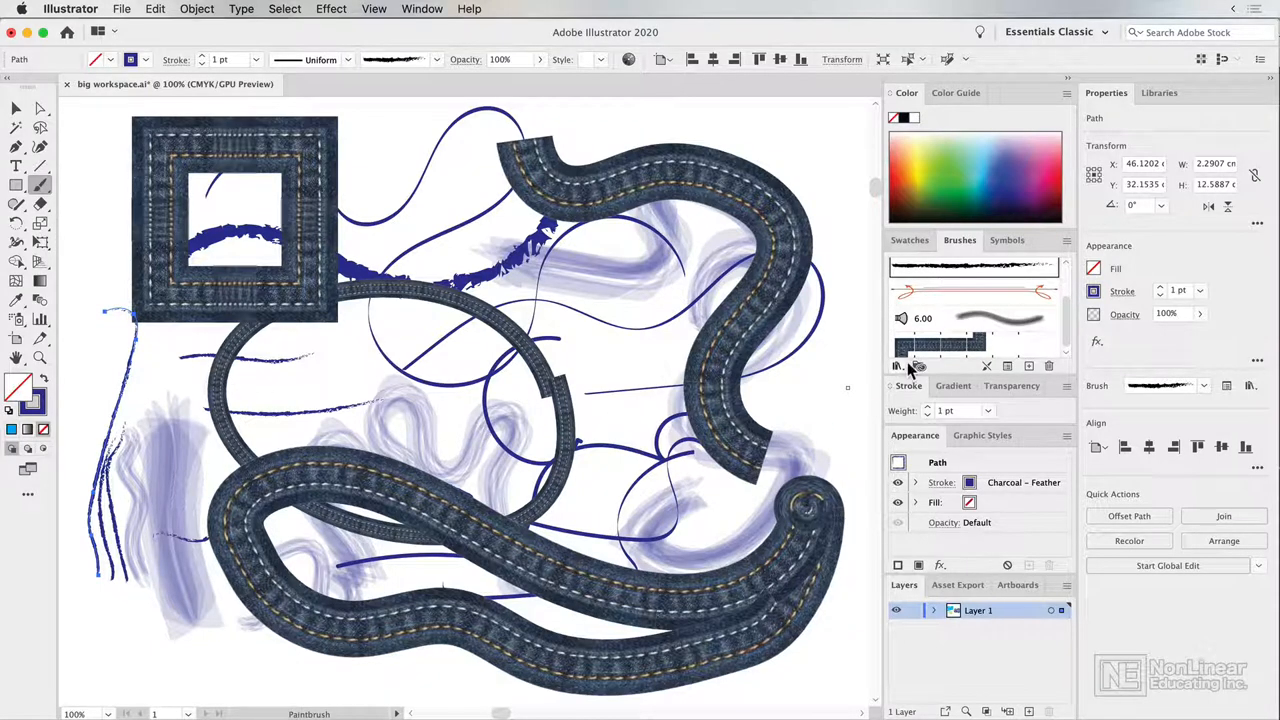
pyautogui.click(896, 364)
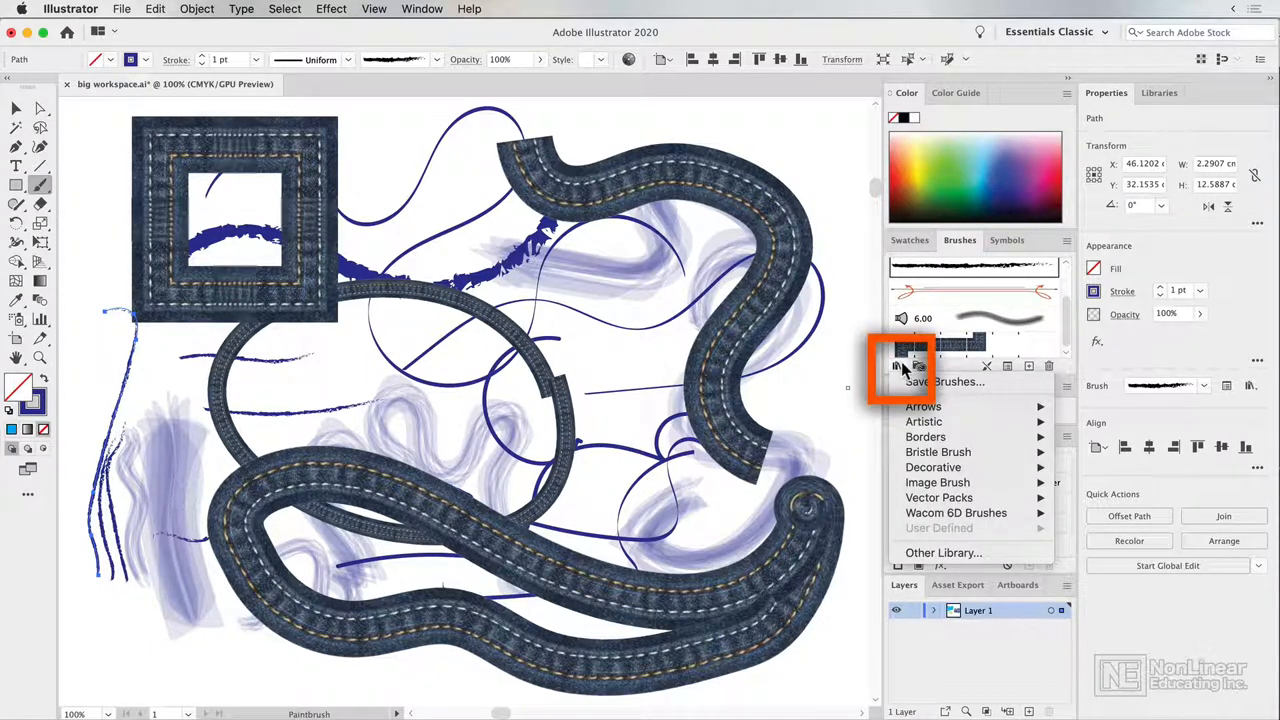